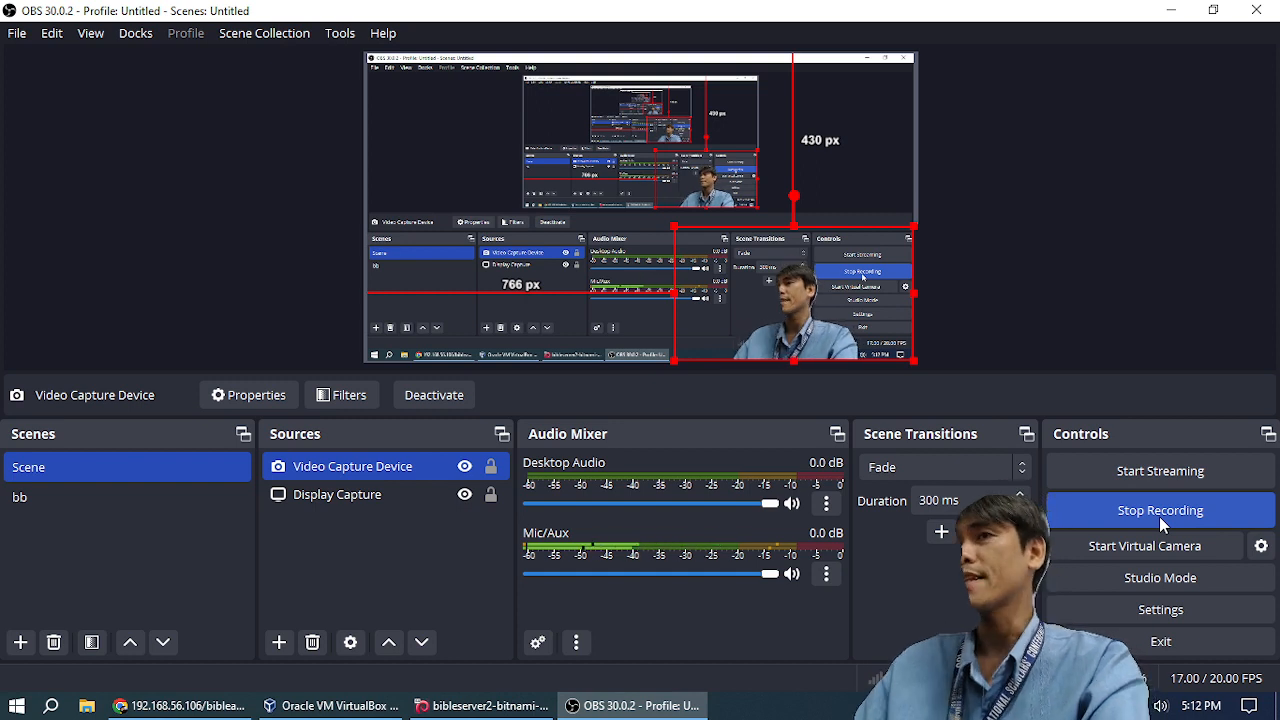
mouse_move(783, 700)
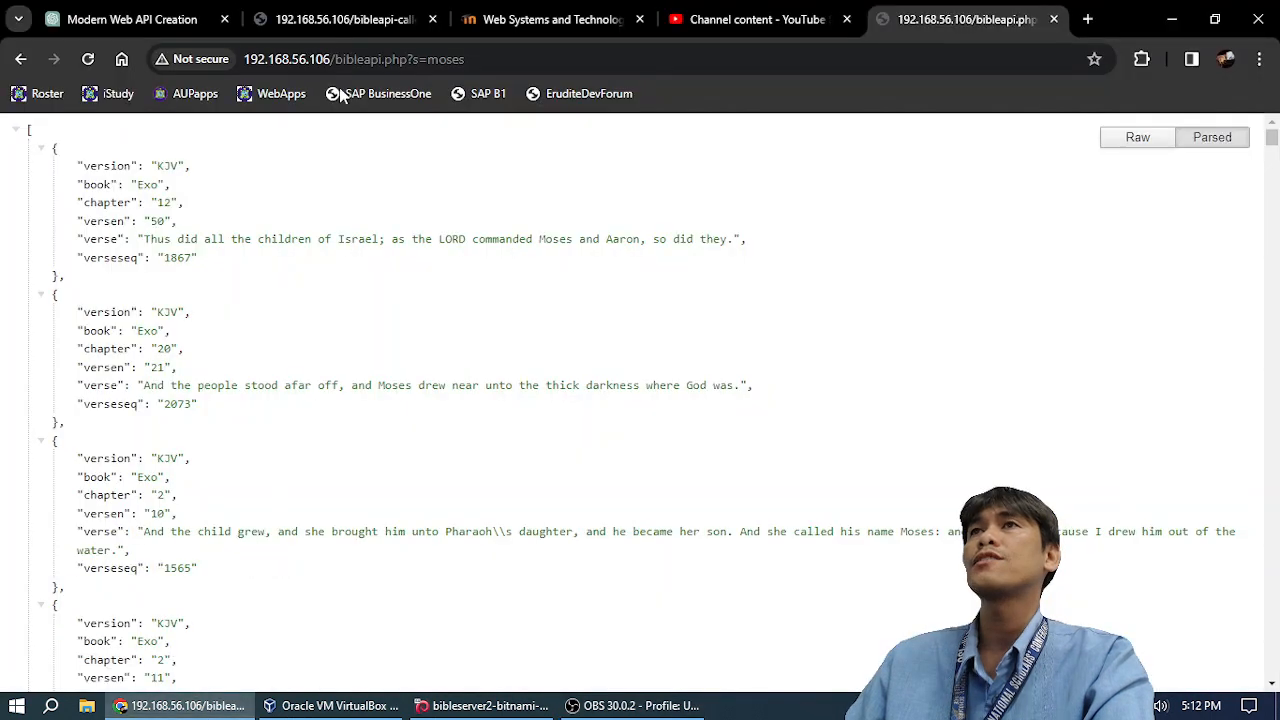
Switch to the 'Modern Web API Creation' ChatGPT conversation tab.
left_click(130, 19)
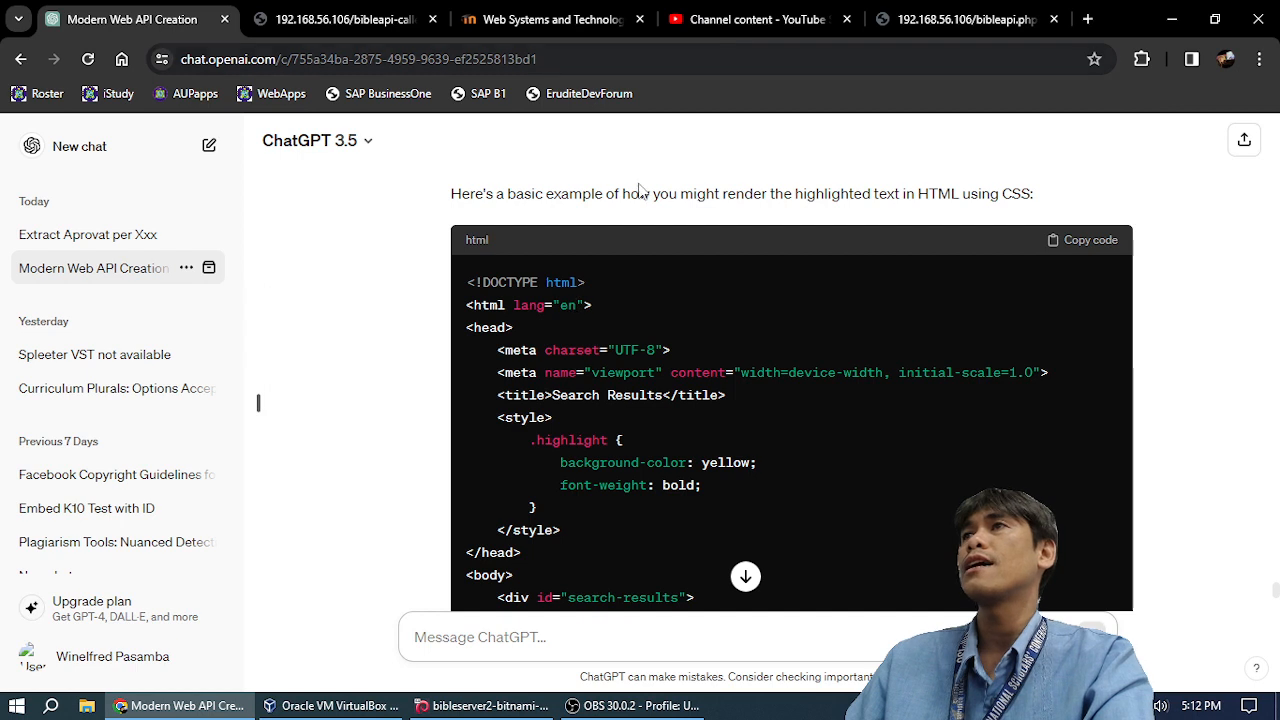
mouse_move(140, 388)
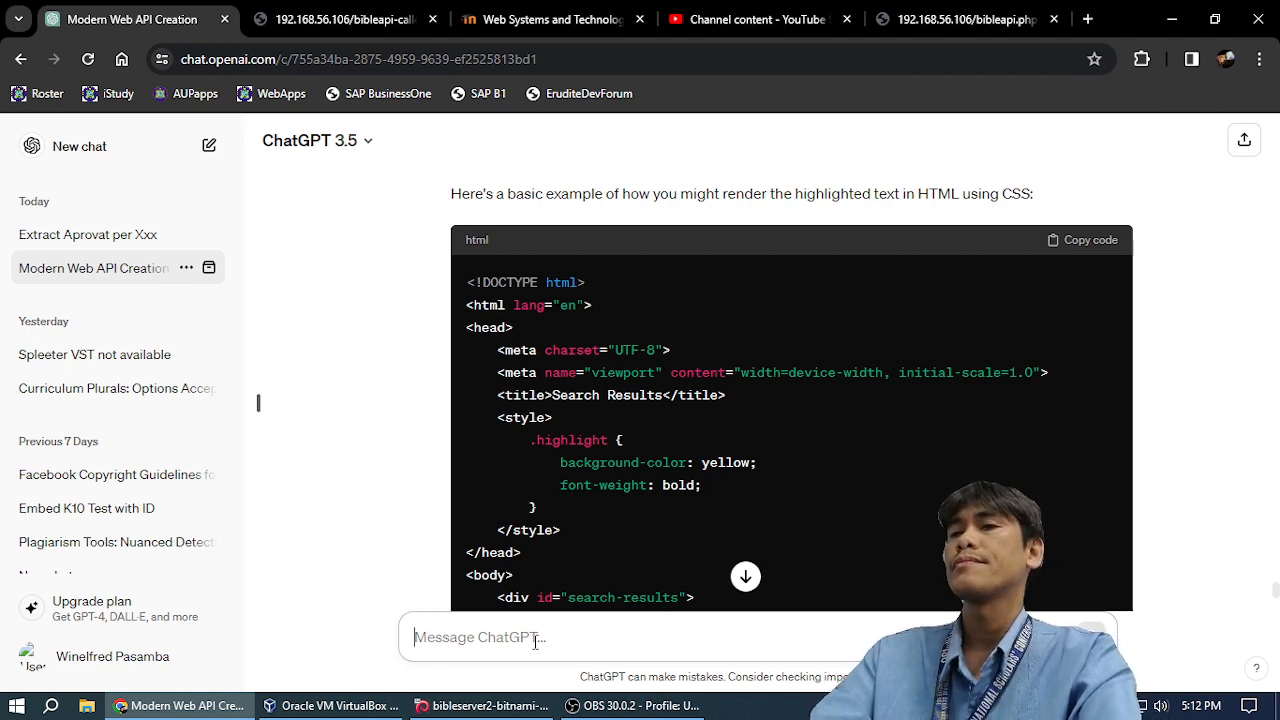
Ask ChatGPT 'modern js api formats' and scroll through its overview.
type("modern js")
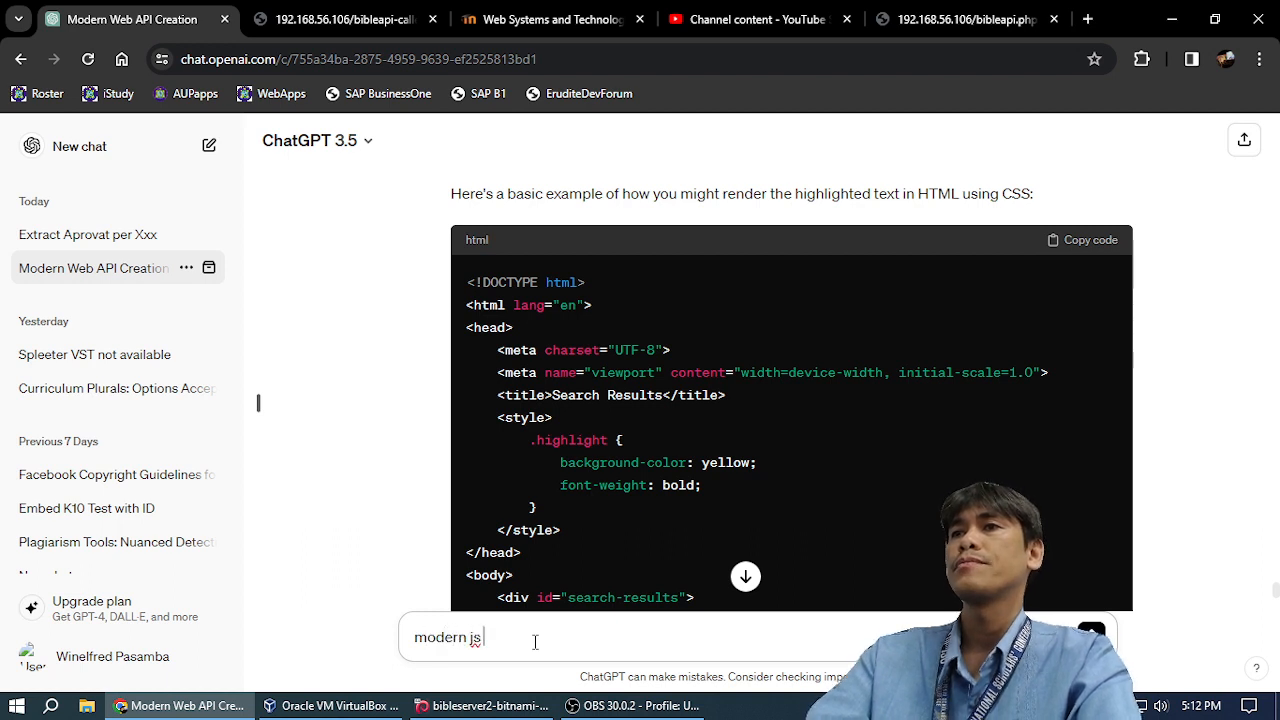
type("api forma")
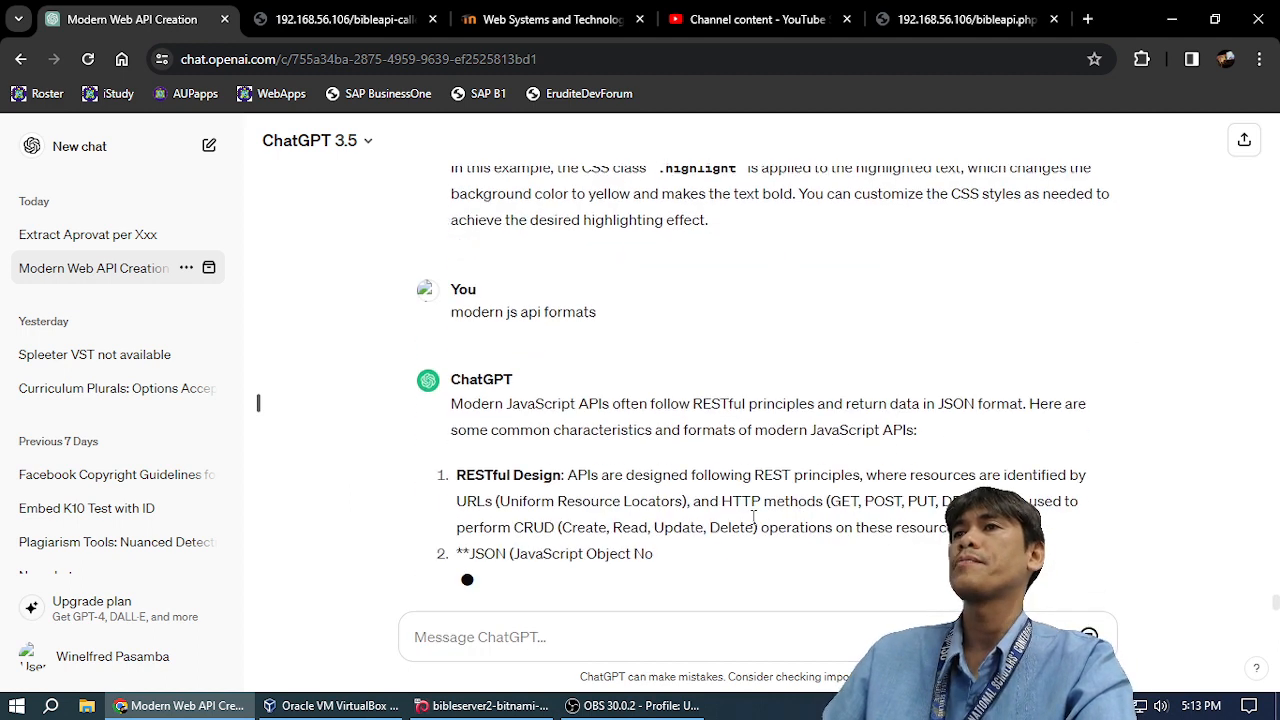
scroll("down", 3)
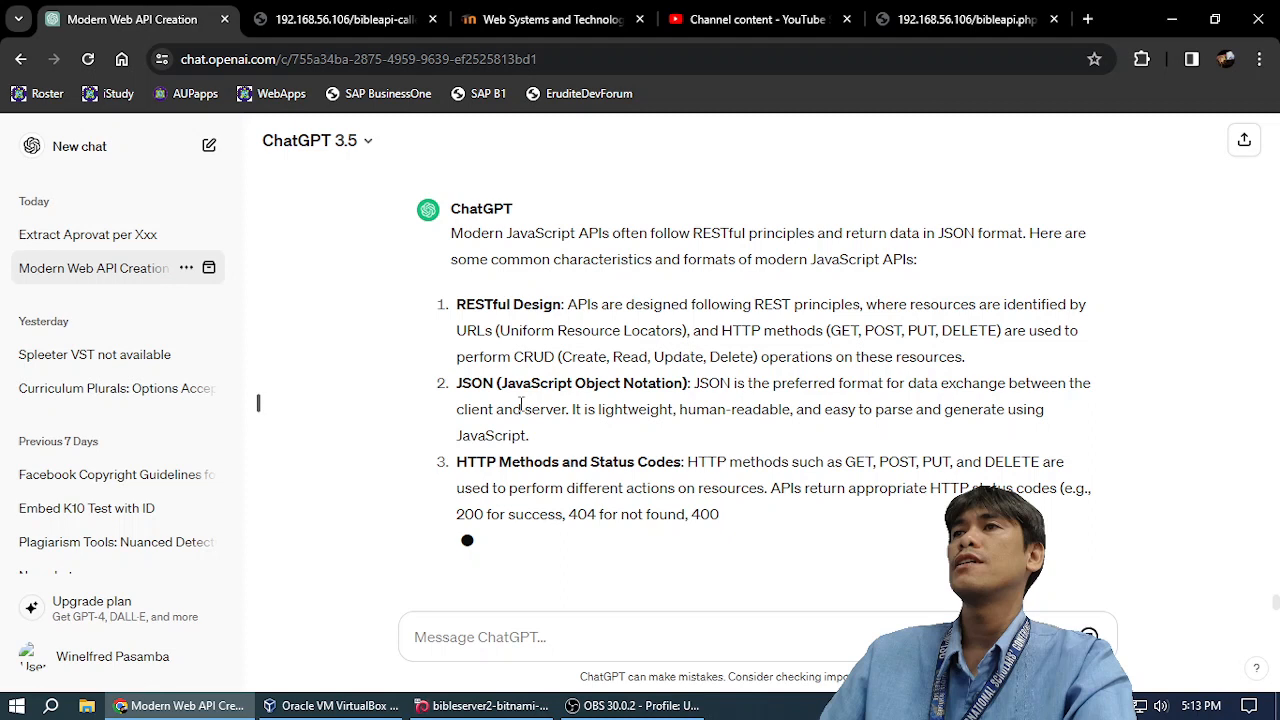
scroll("down", 3)
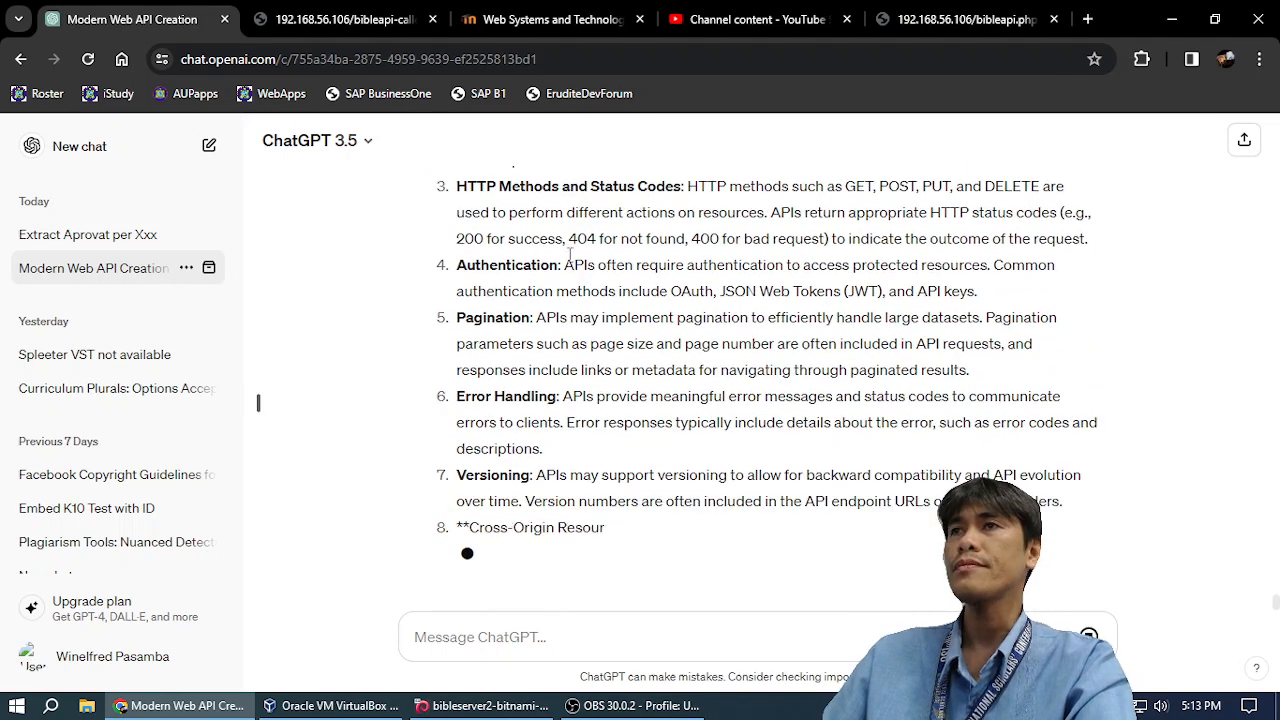
scroll("down", 3)
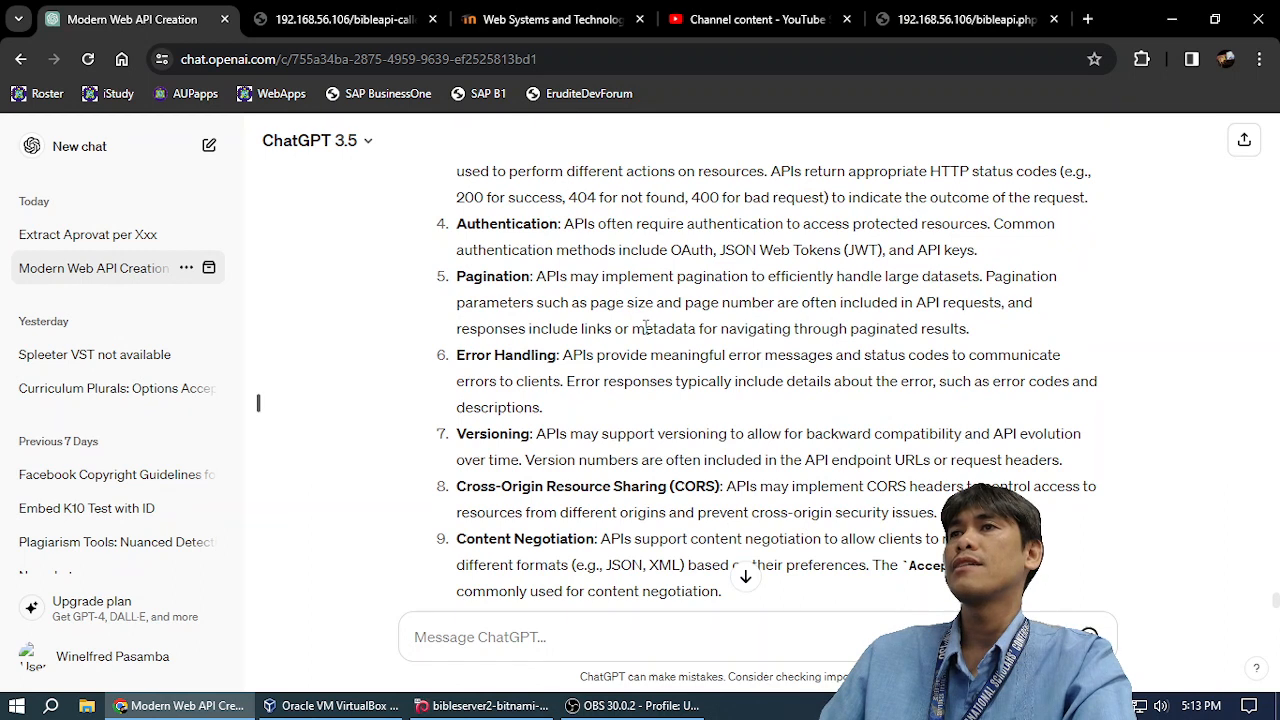
scroll("down", 3)
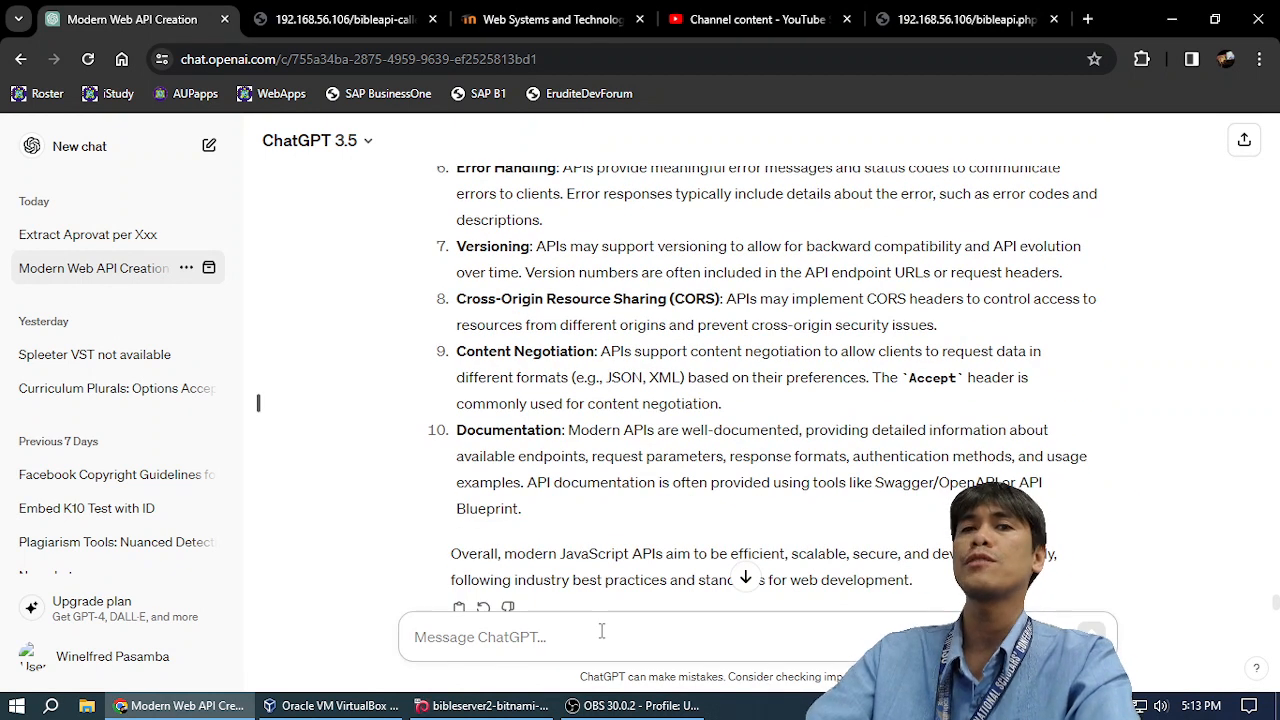
Draft the follow-up asking whether Facebook and Google programmers access the DB directly.
type("in")
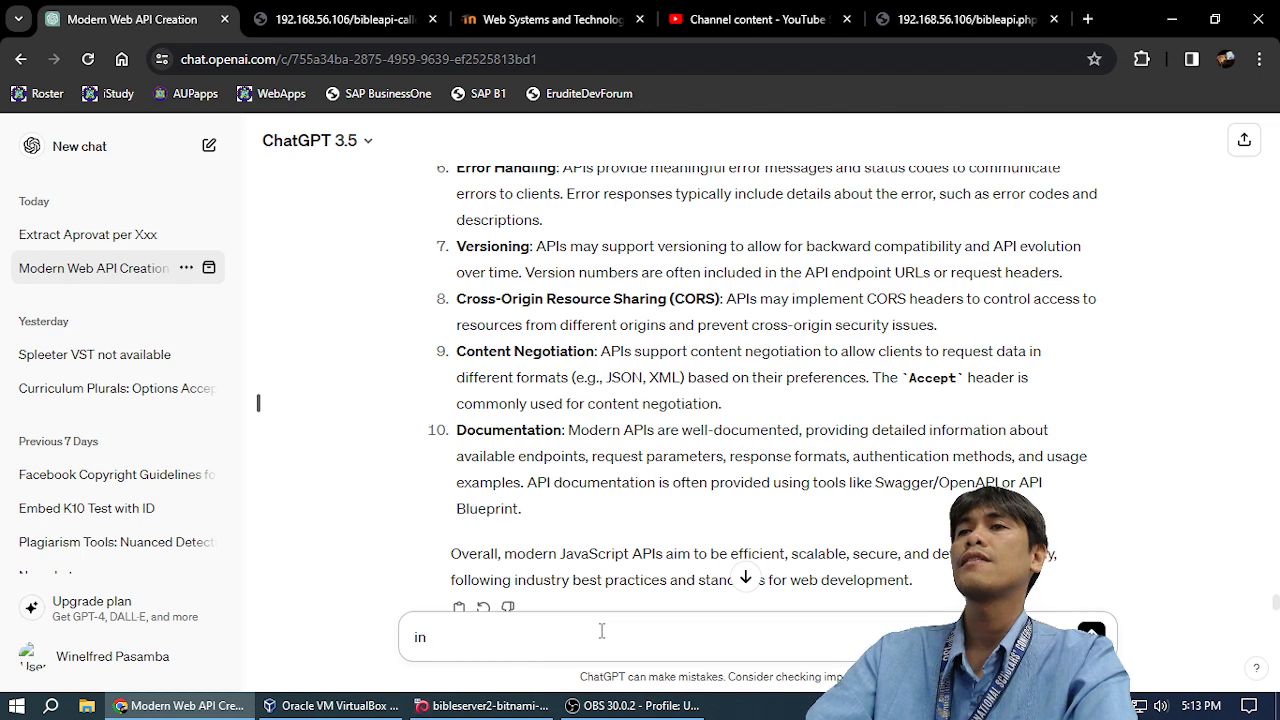
type("do programmers in facebook and google")
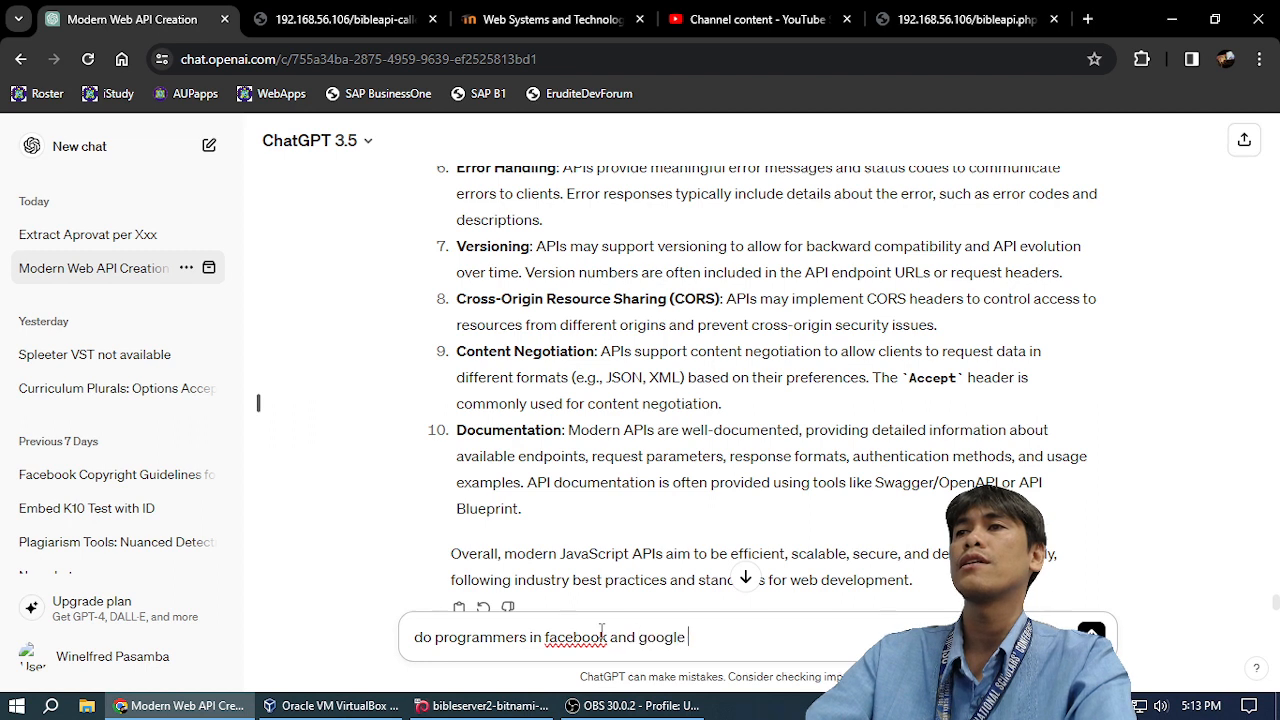
type("access the")
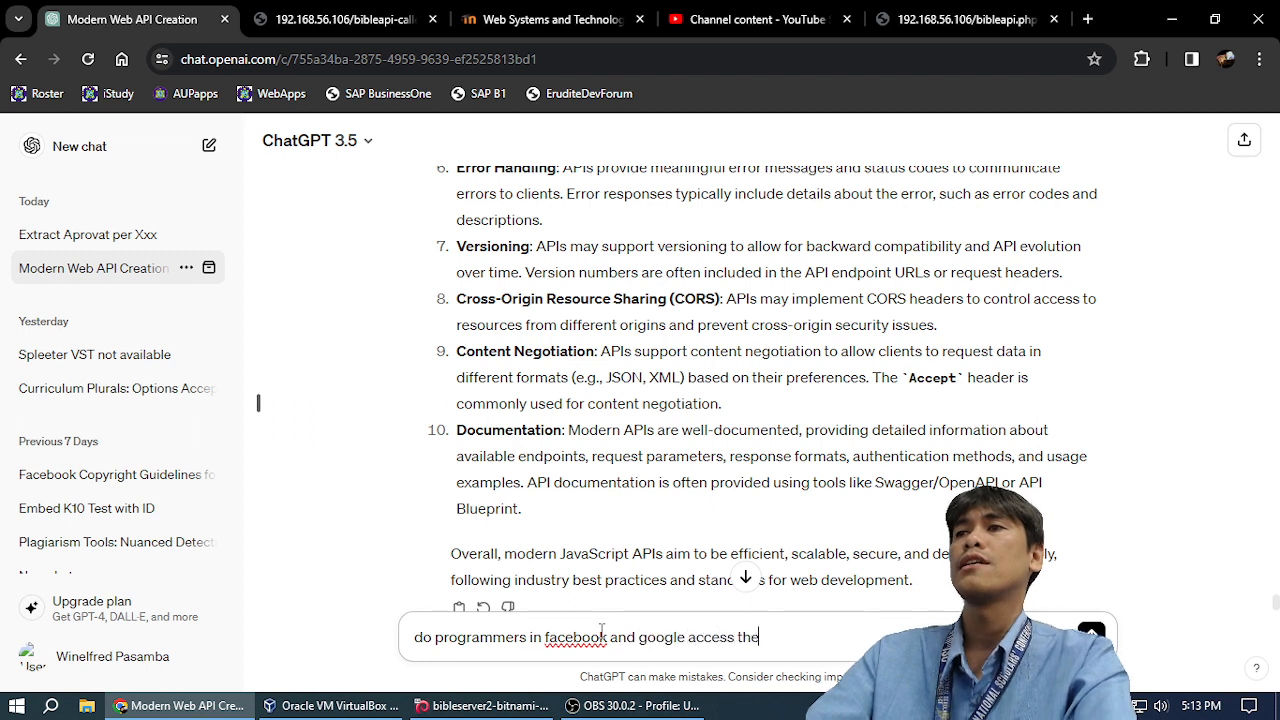
type("db directly")
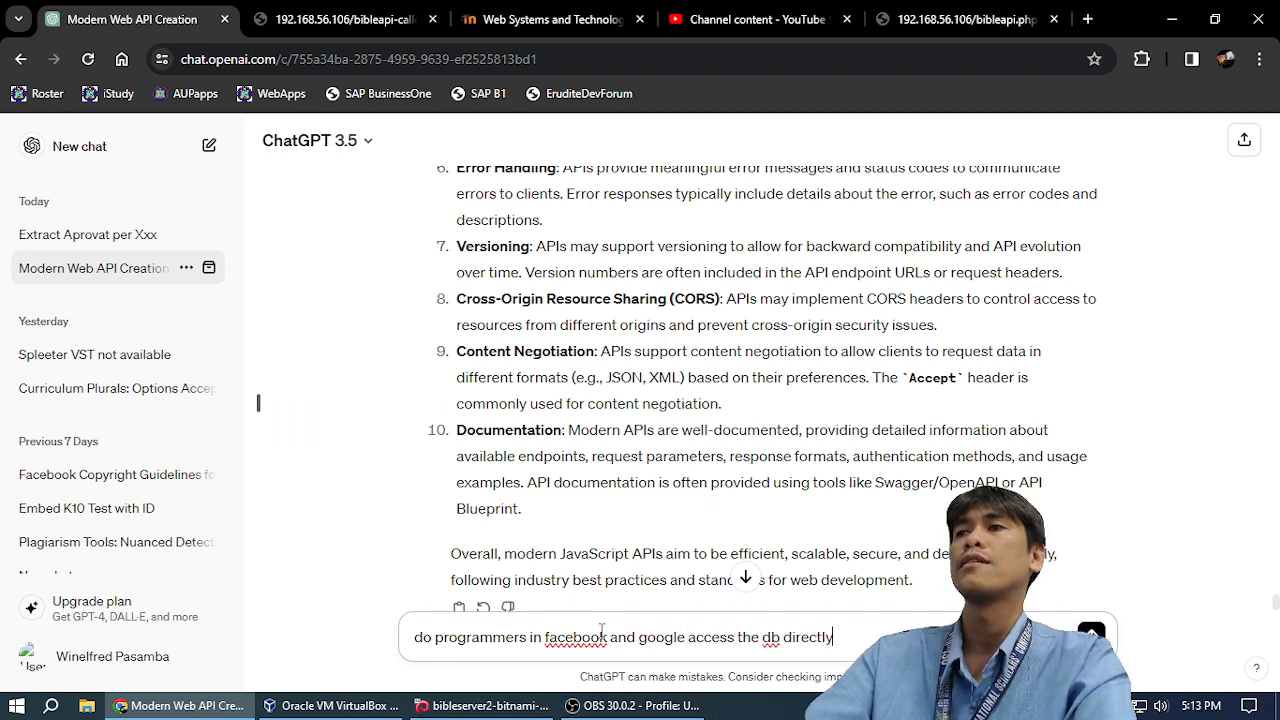
type("or they")
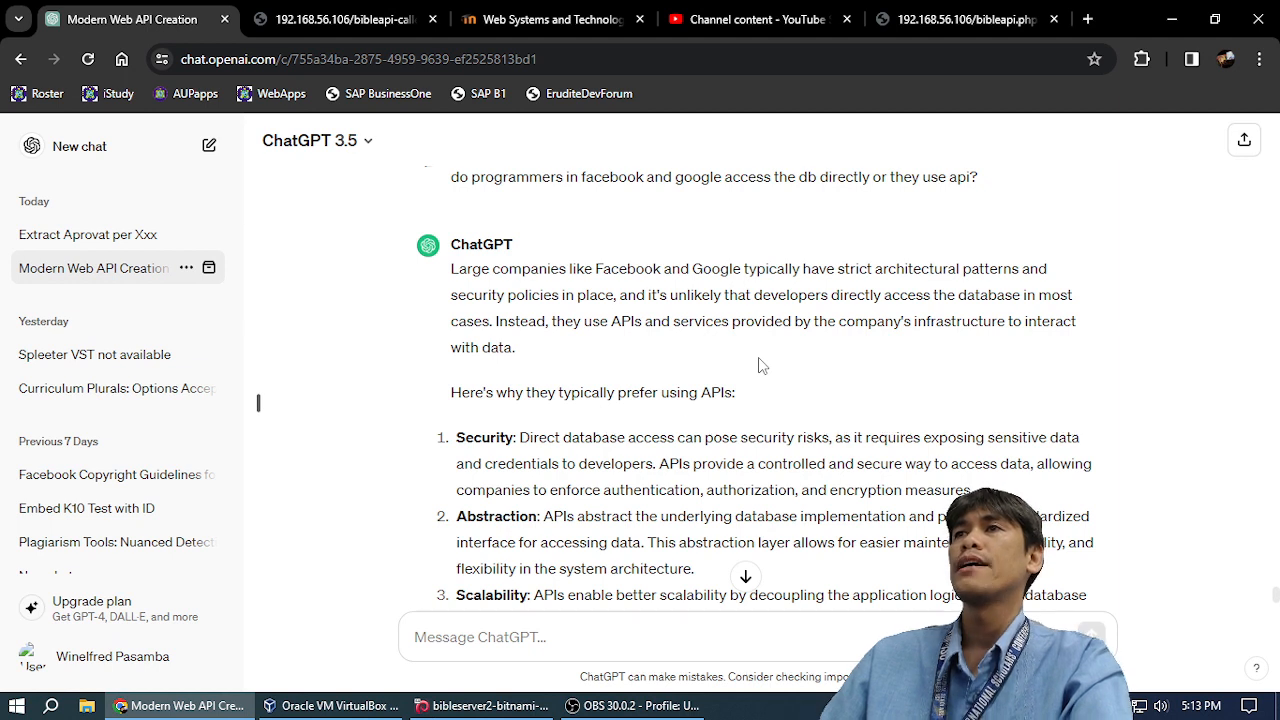
mouse_move(675, 318)
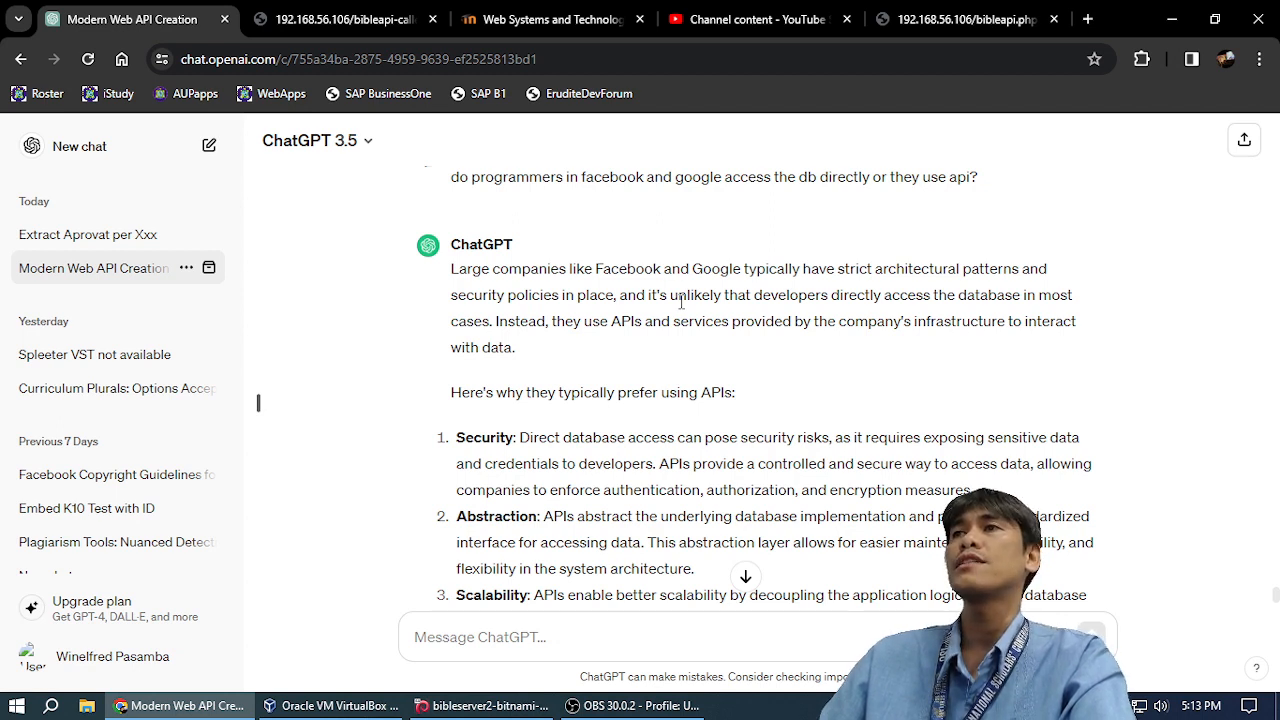
Read the full reply: direct database access is rare and APIs are best practice.
scroll("down", 3)
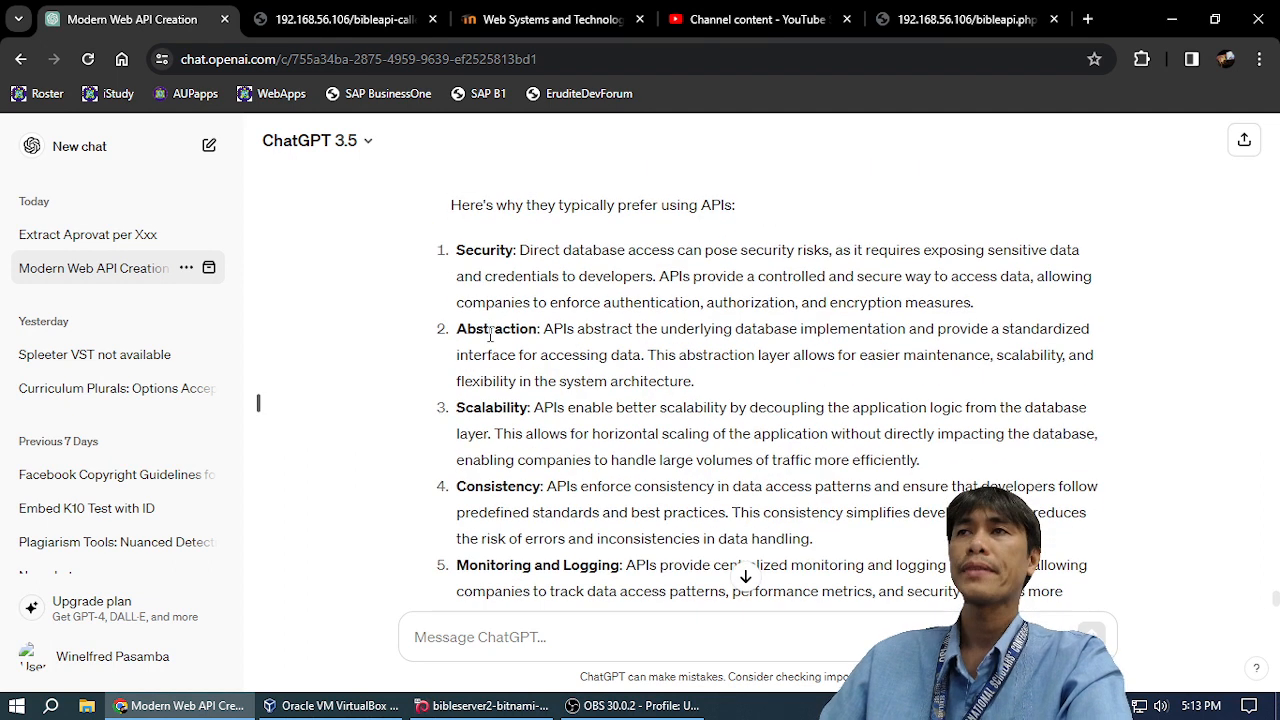
scroll("down", 3)
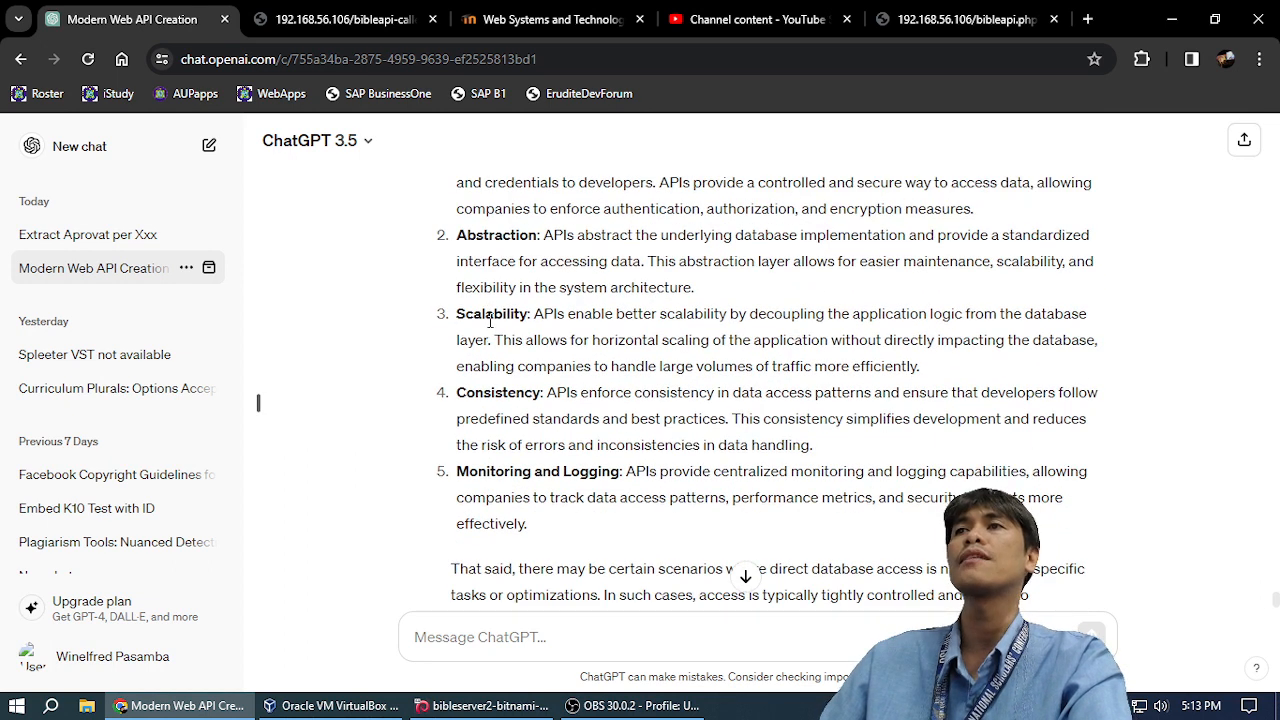
scroll("down", 3)
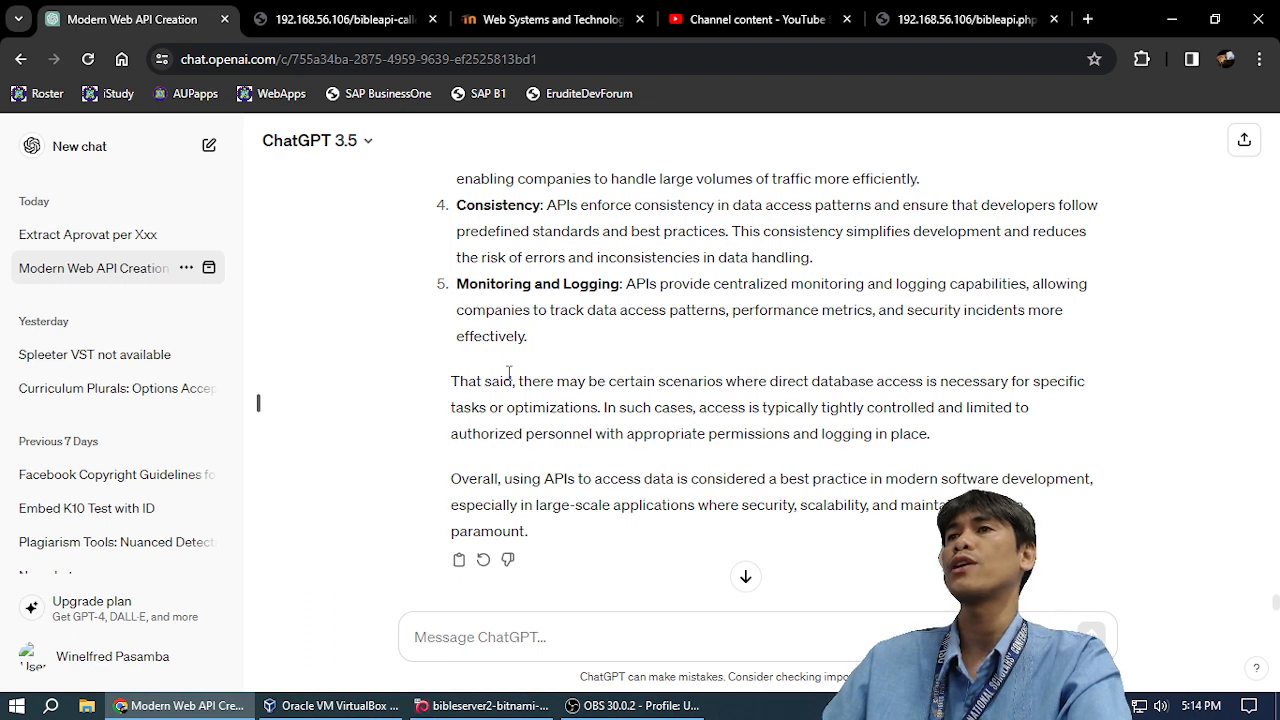
scroll("down", 3)
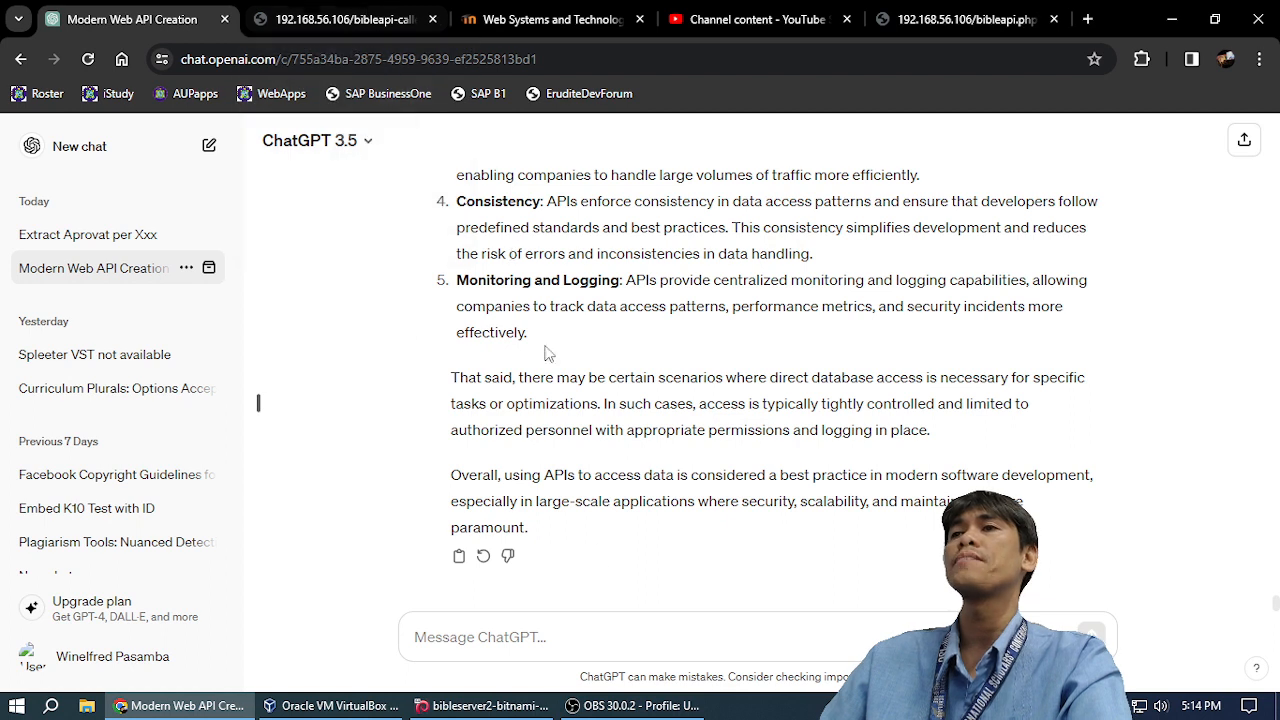
Ask 'how does json data format look like' and review the sample JSON object.
type("how does json")
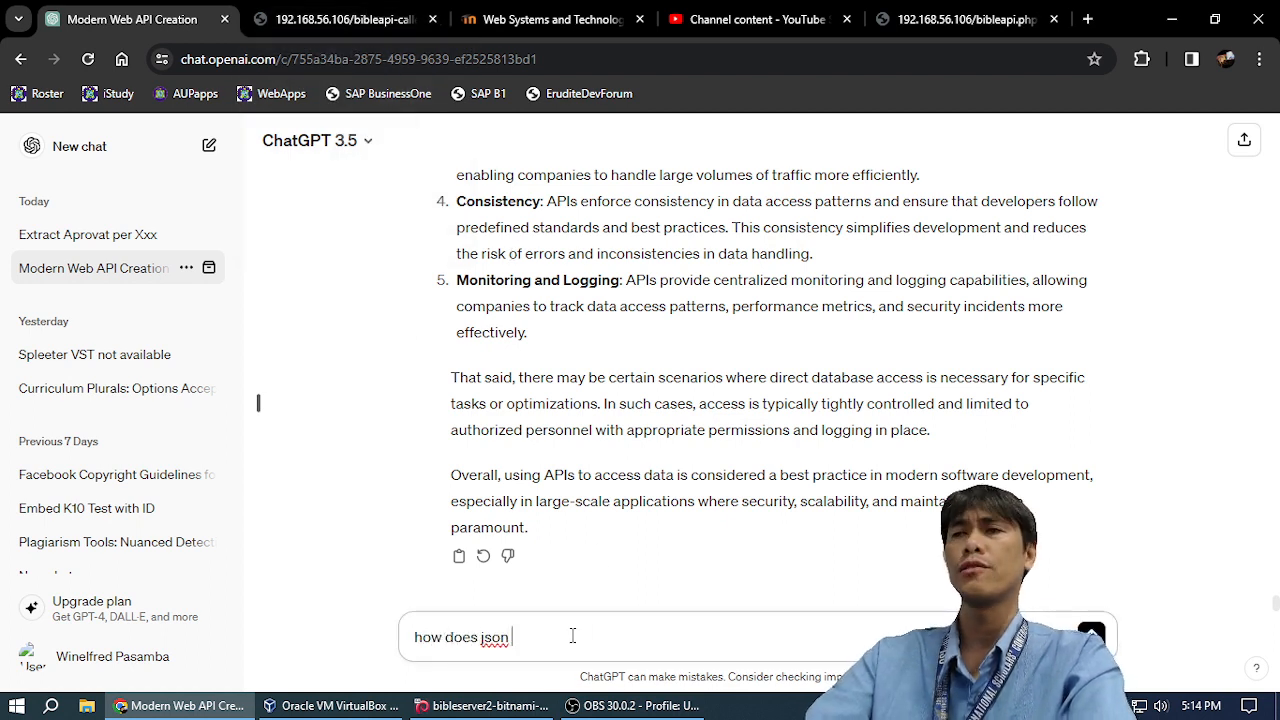
type("data format")
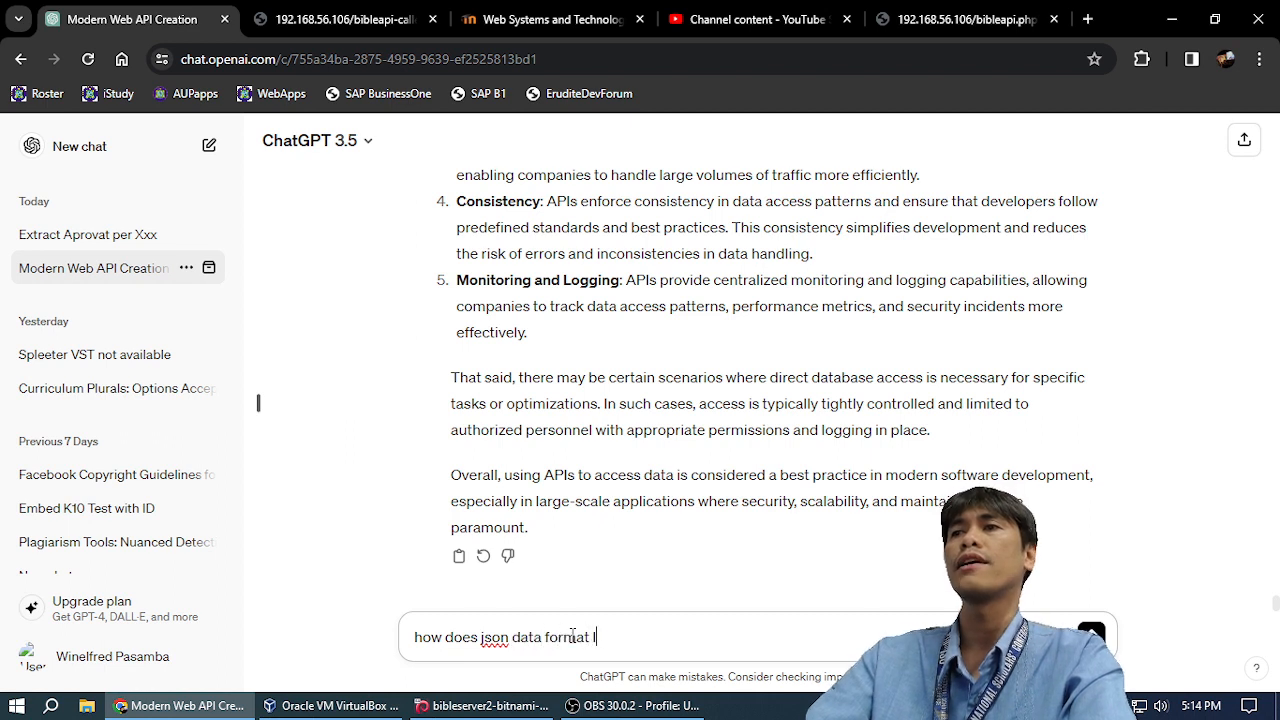
type("looklike")
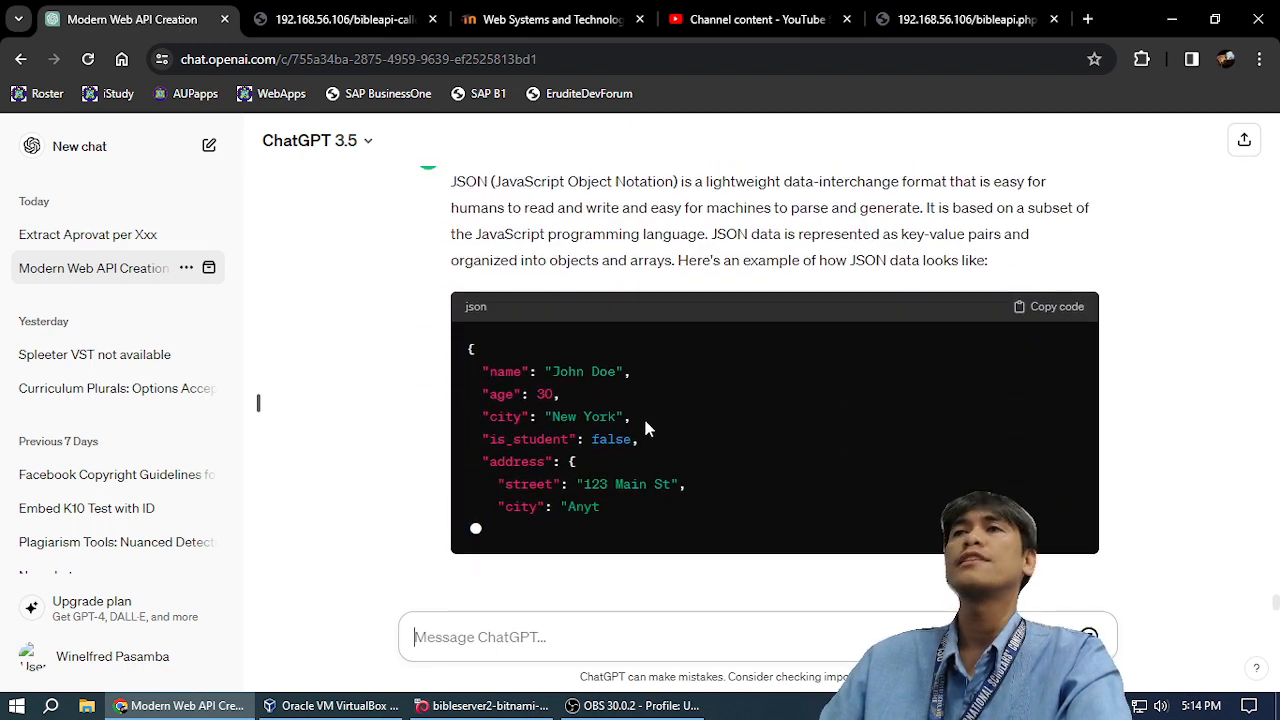
scroll("down", 3)
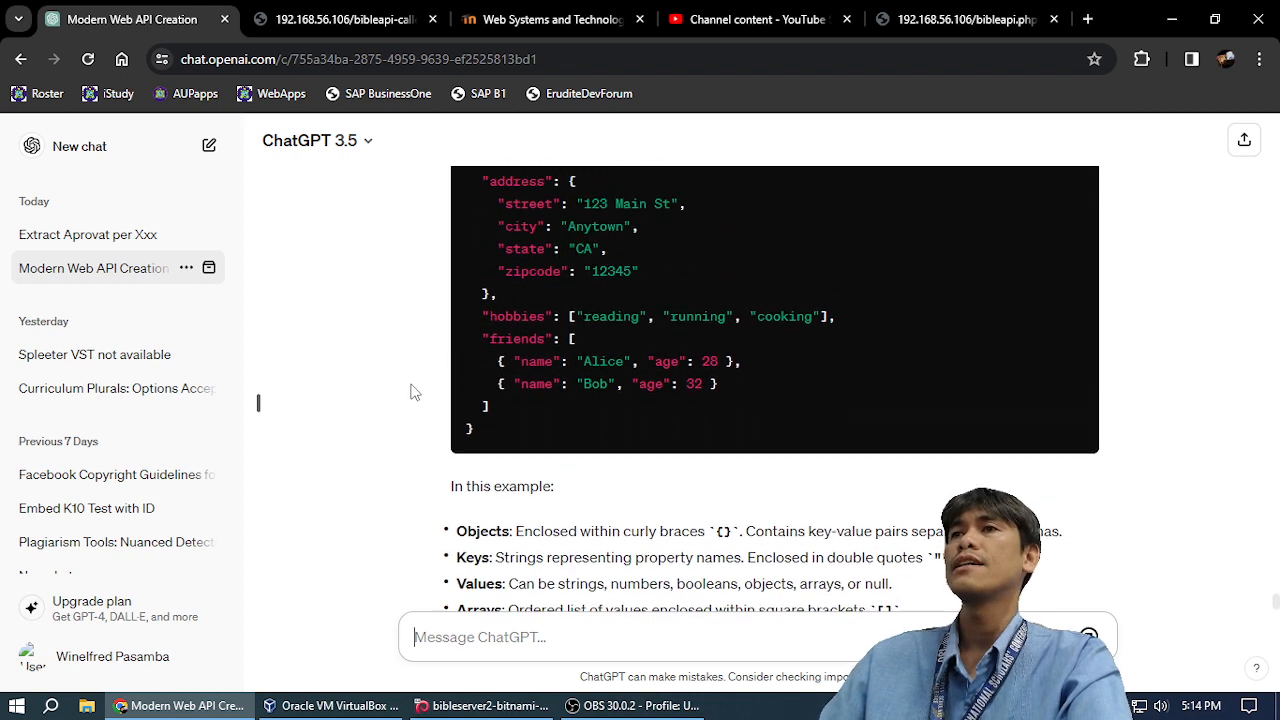
scroll("up", 3)
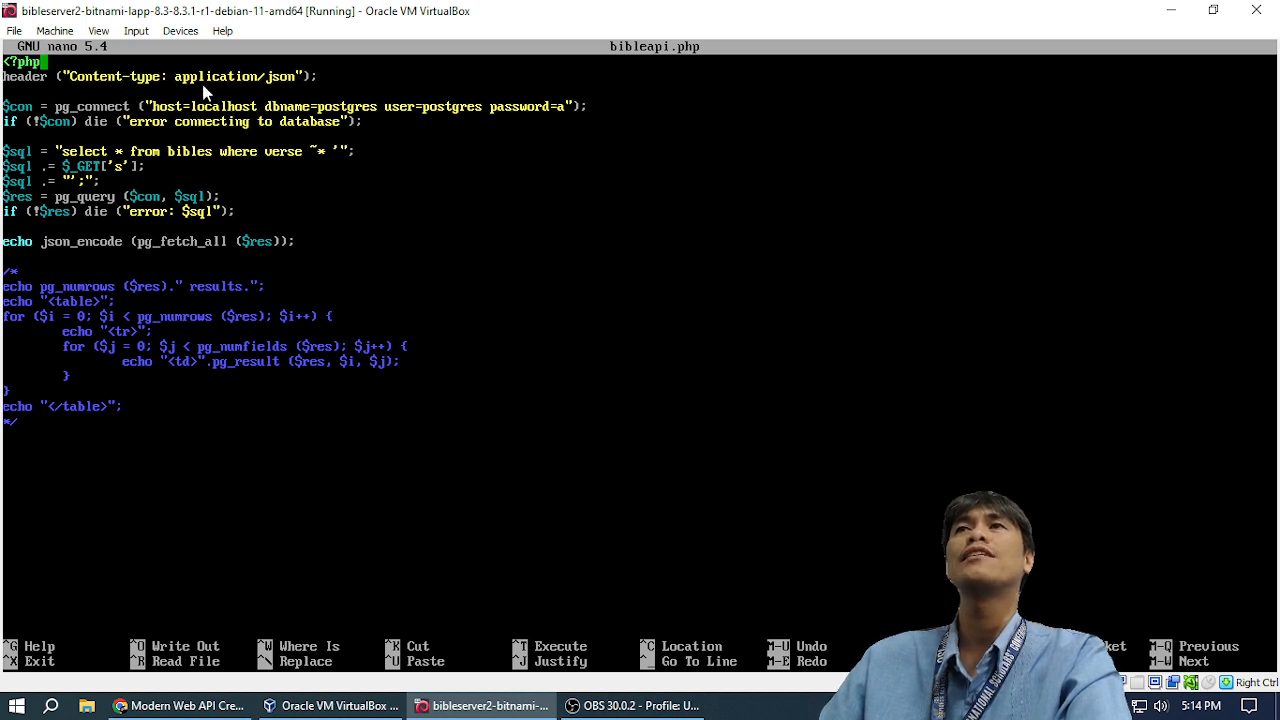
mouse_move(48, 256)
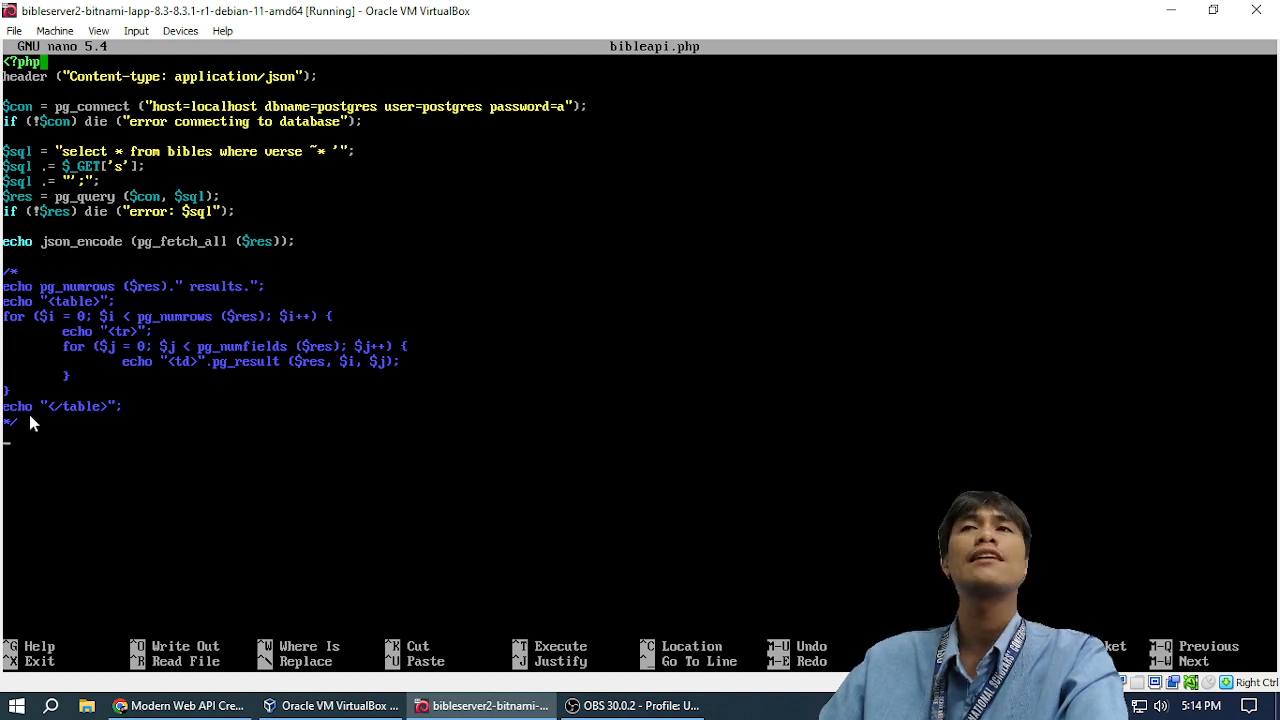
mouse_move(48, 253)
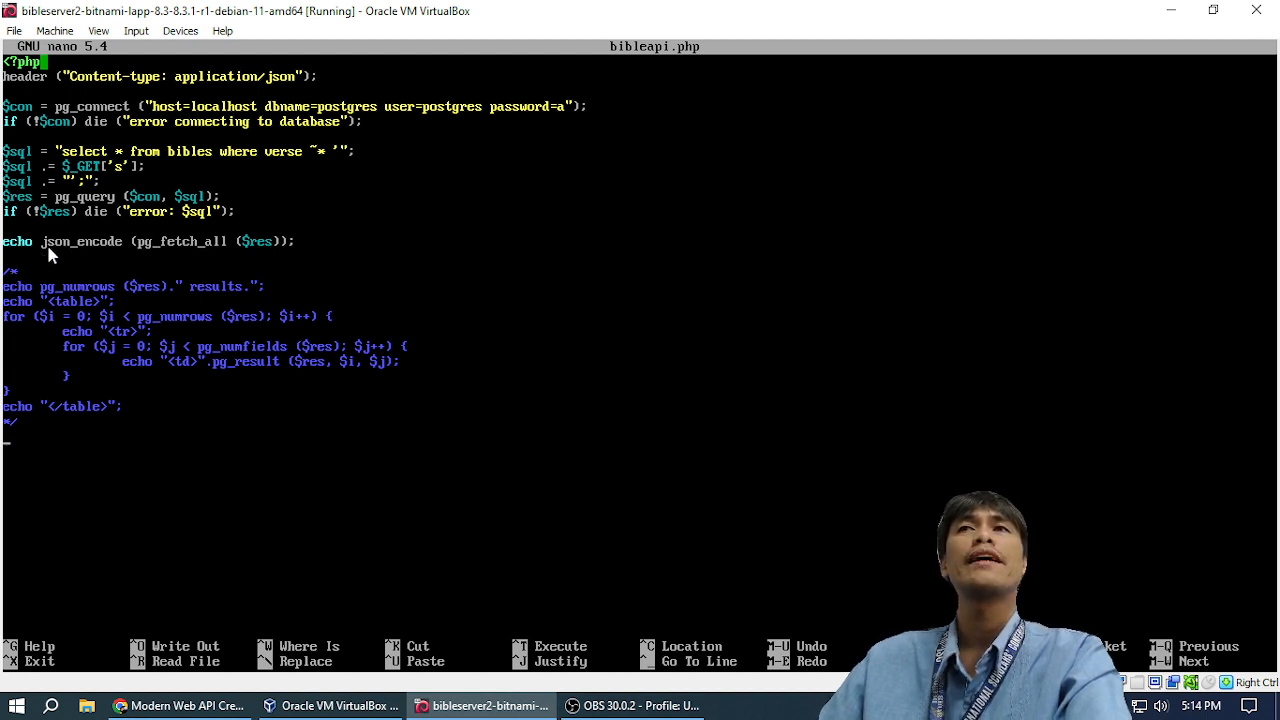
mouse_move(153, 258)
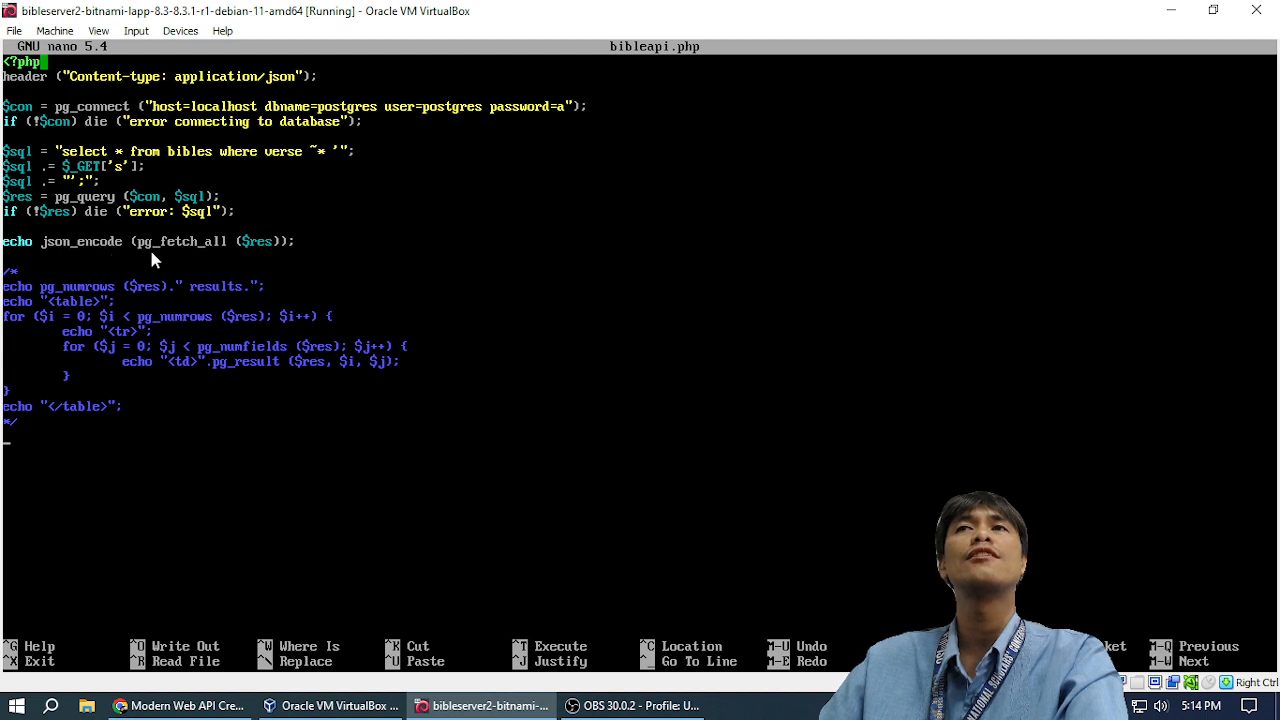
mouse_move(282, 258)
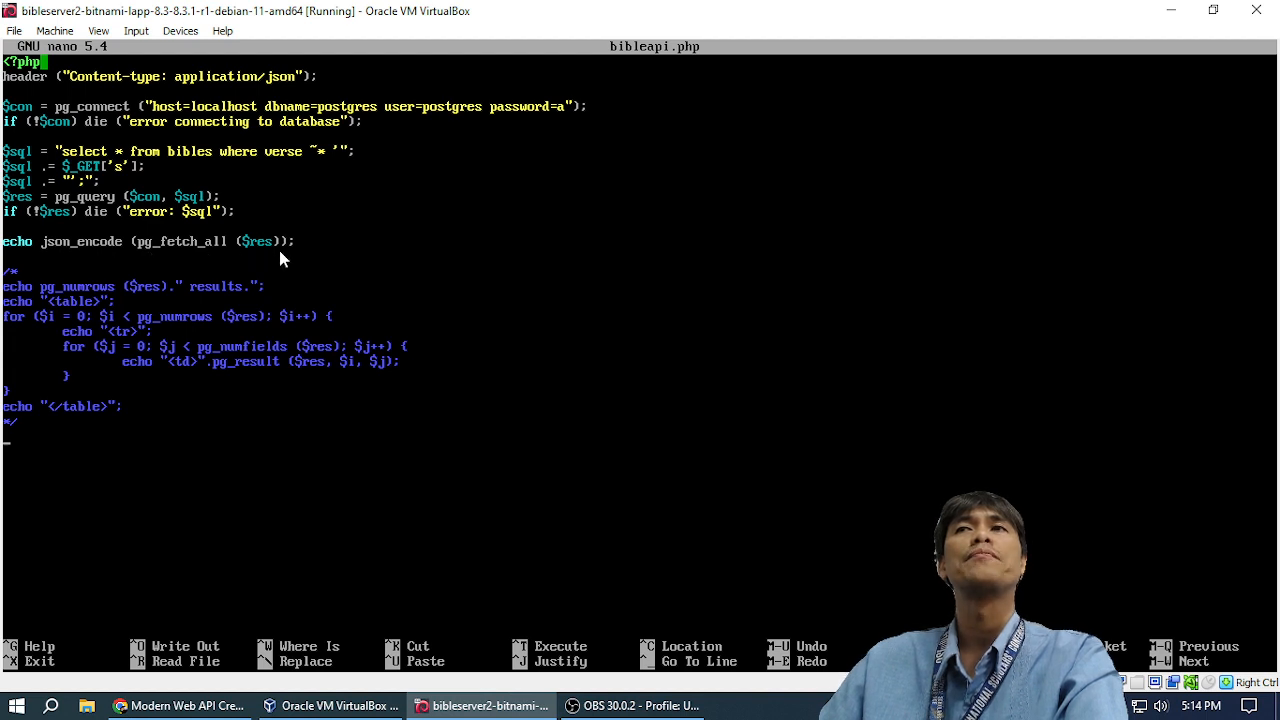
mouse_move(237, 258)
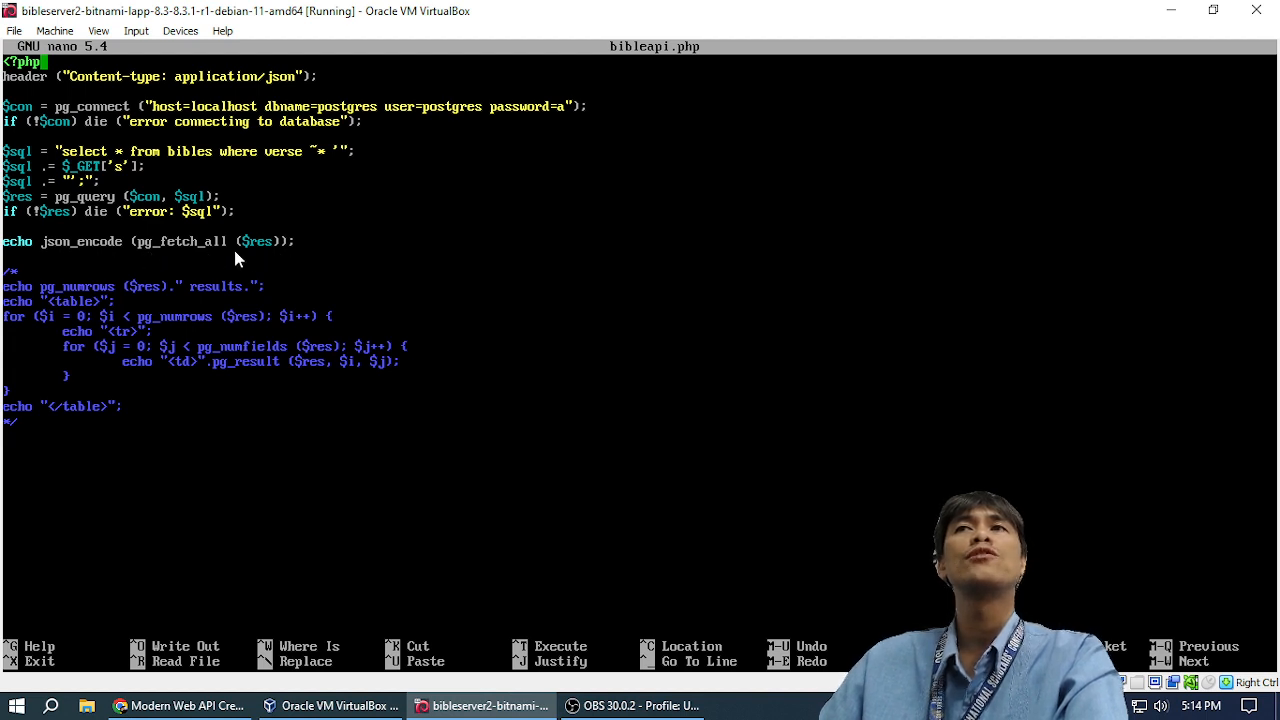
mouse_move(143, 256)
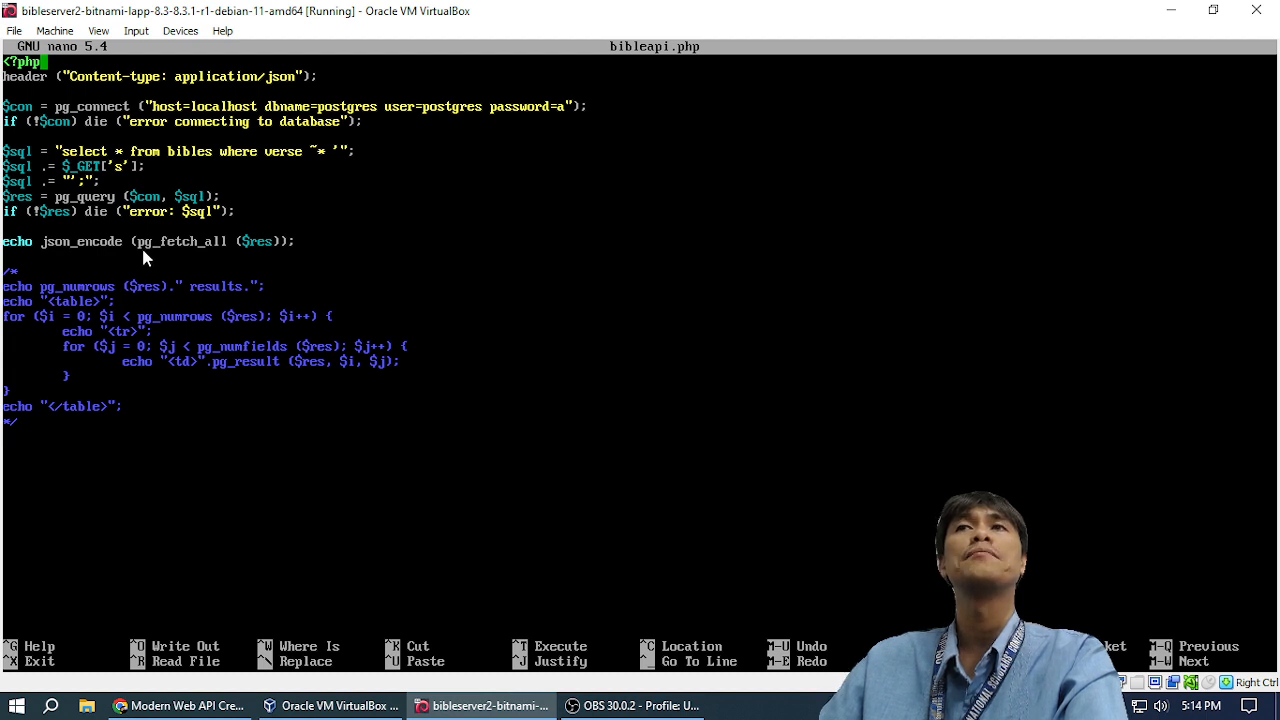
mouse_move(55, 259)
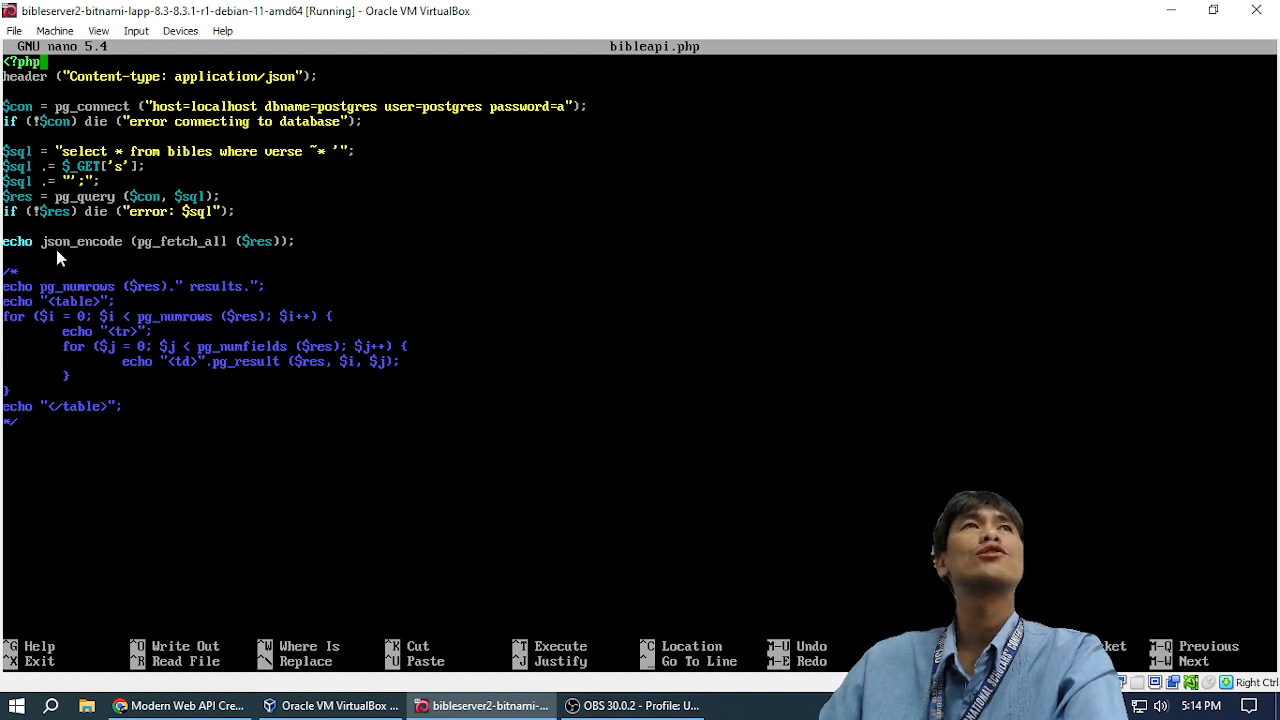
key("alt+tab")
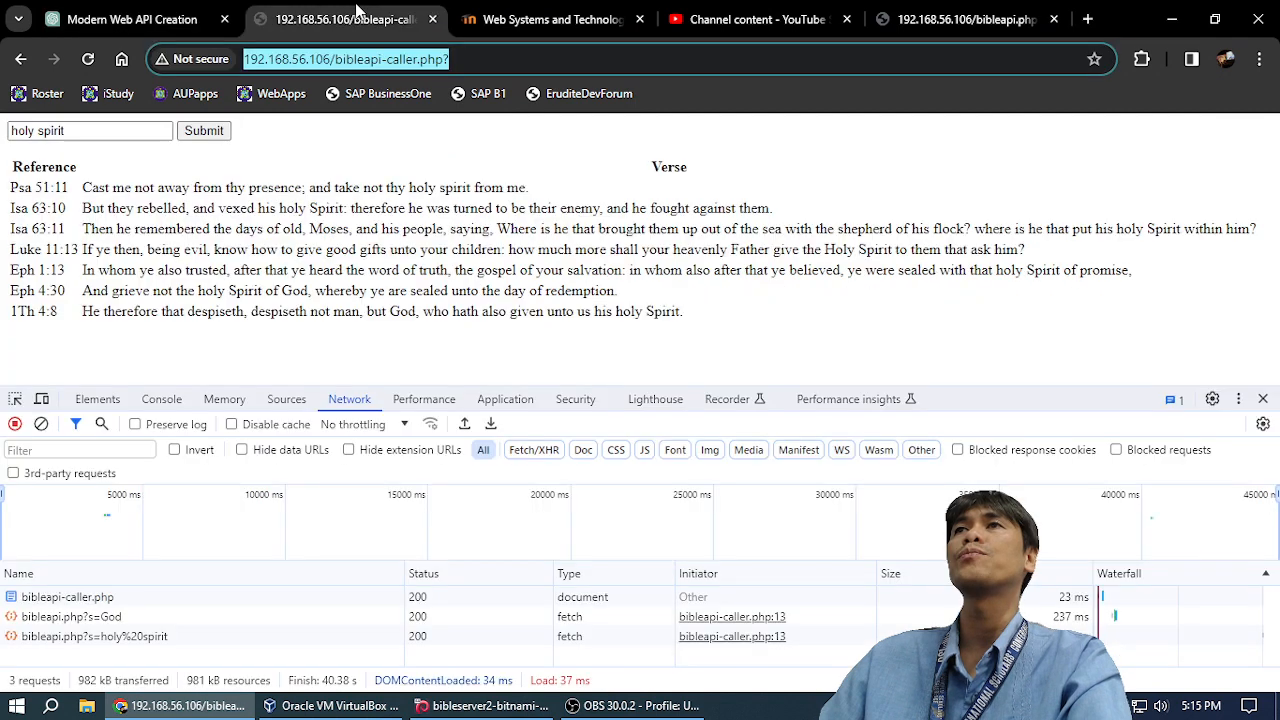
On the bibleapi.php?s=moses tab, select the request path and collapse the verse array.
left_click(540, 19)
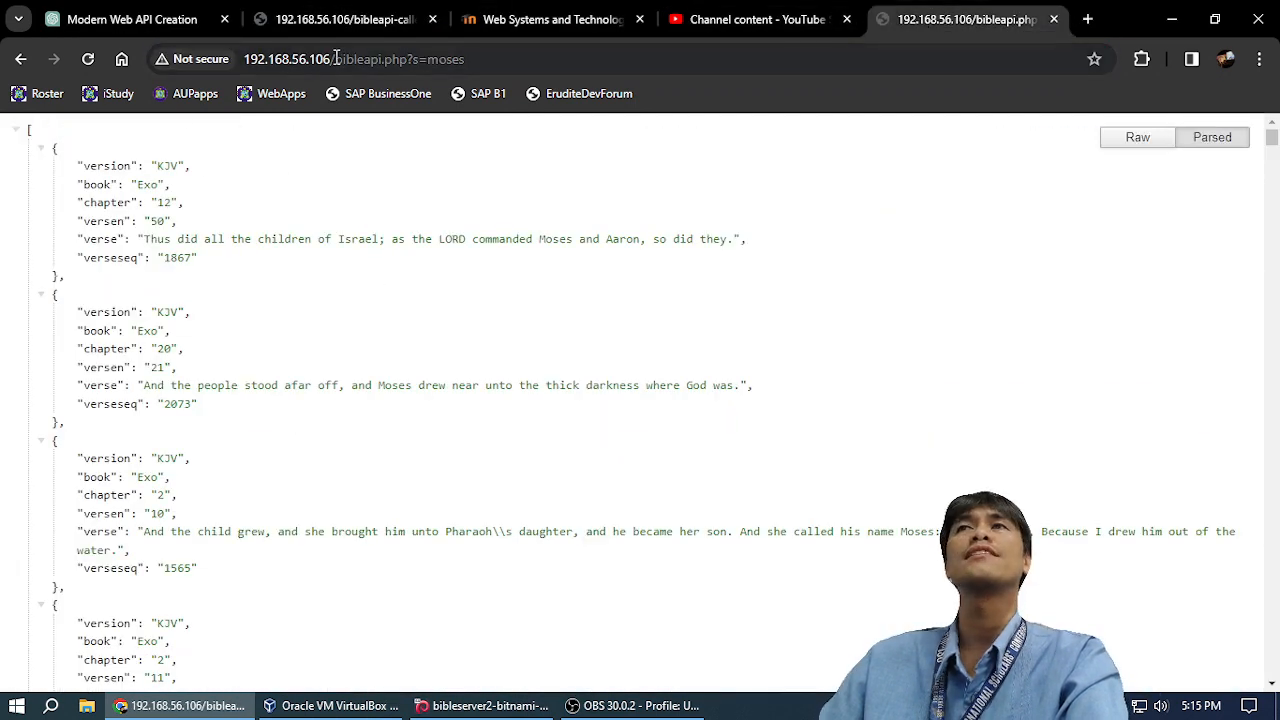
left_click(350, 59)
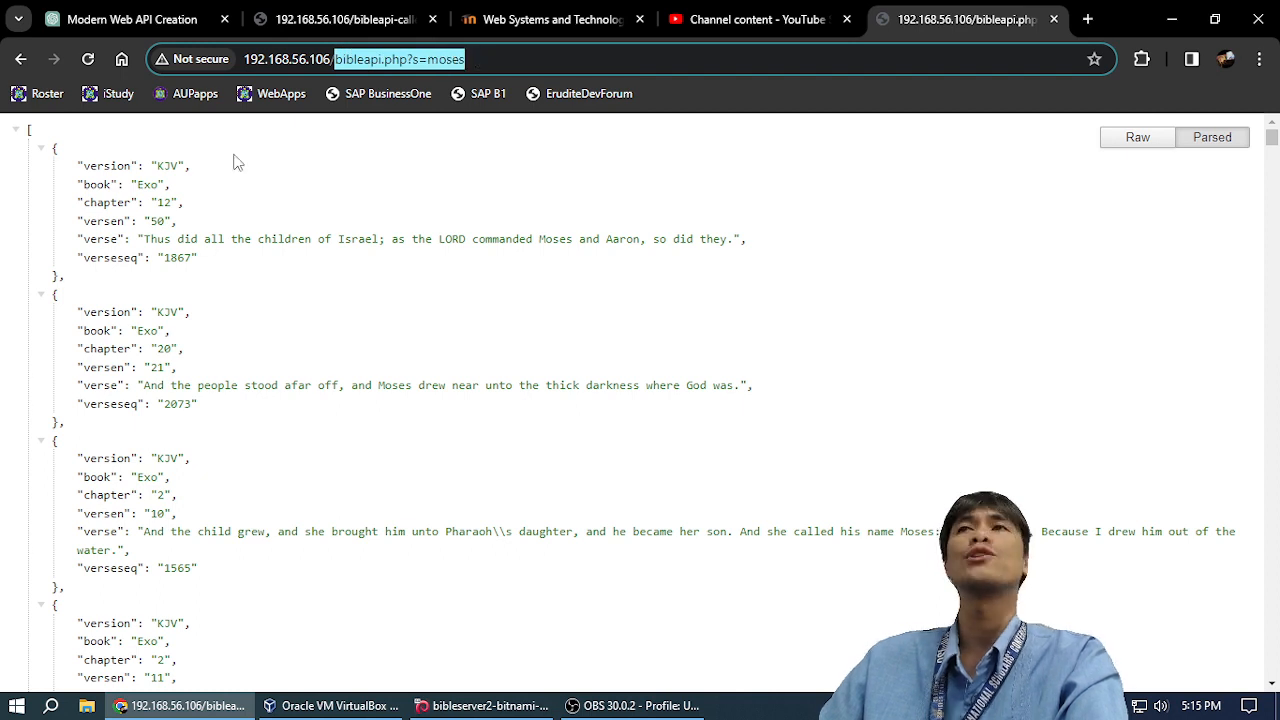
left_click(15, 129)
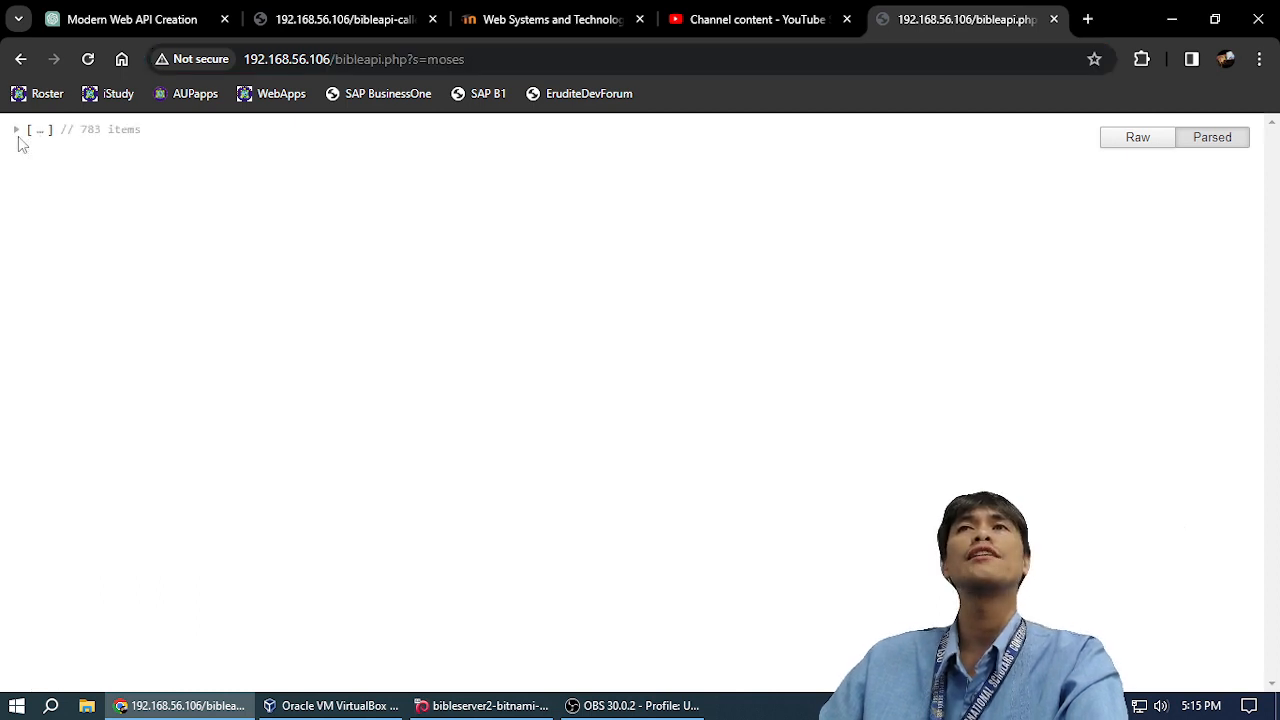
left_click(16, 129)
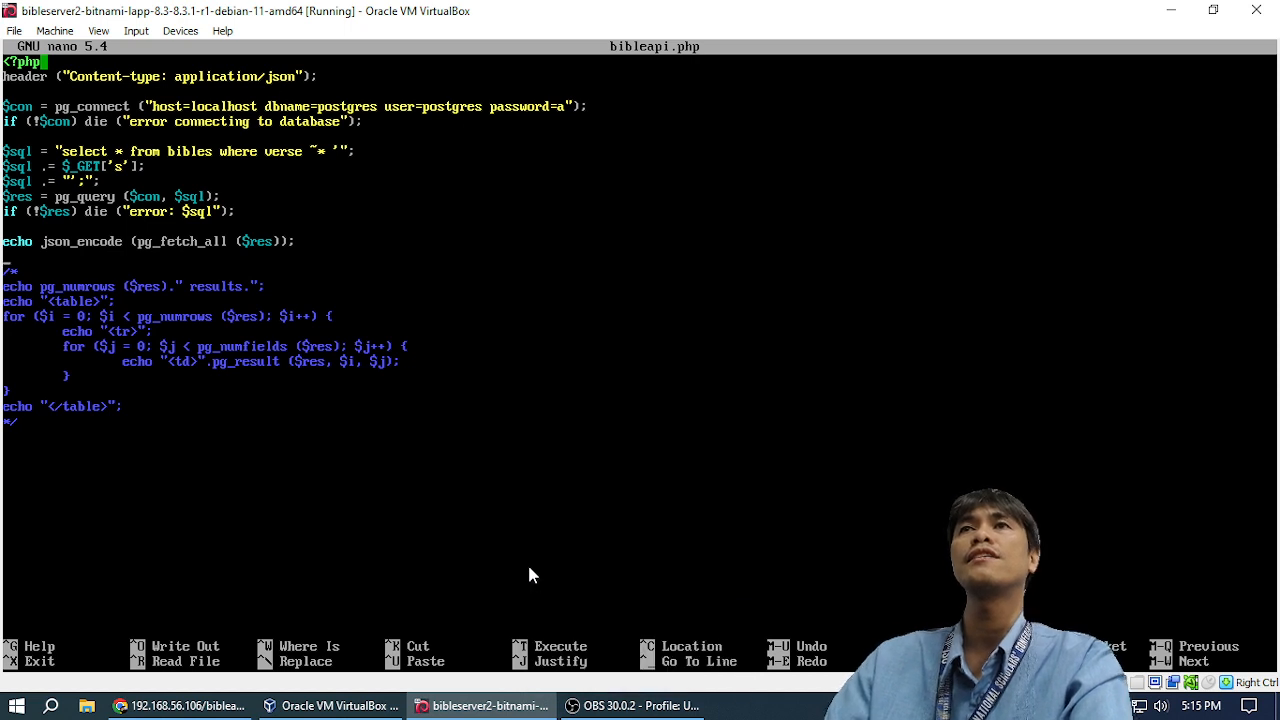
mouse_move(70, 107)
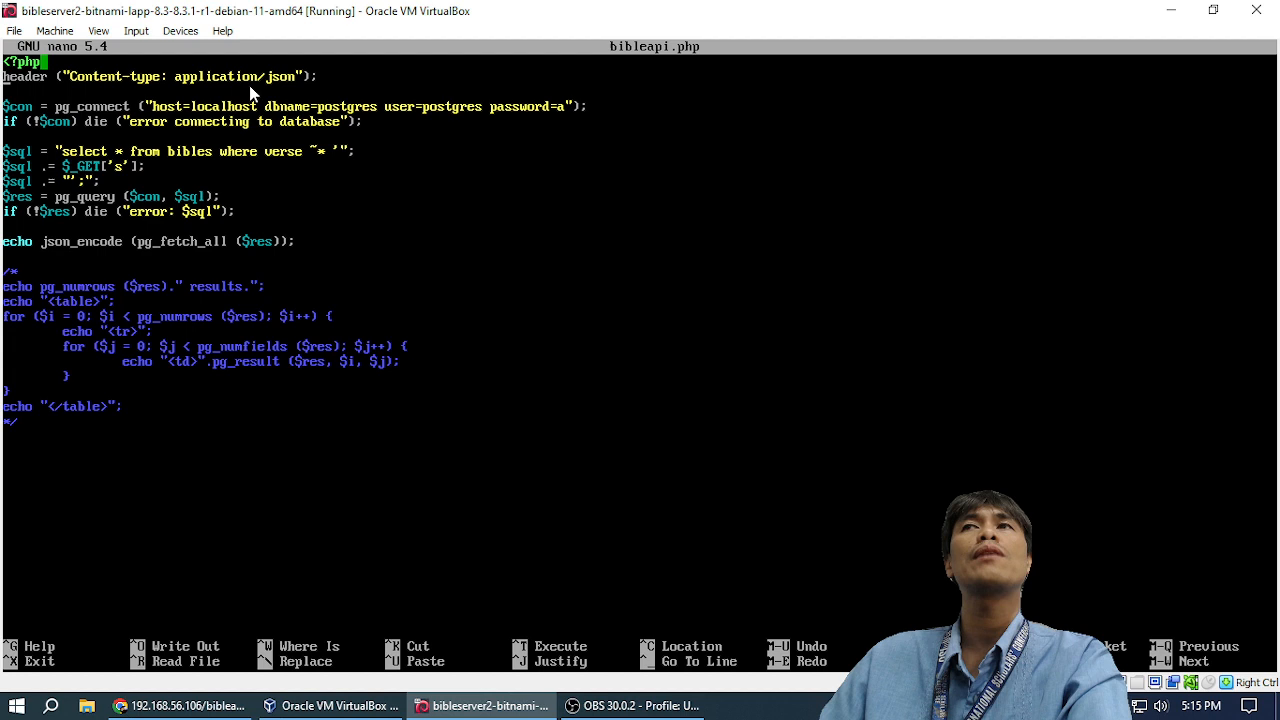
mouse_move(240, 93)
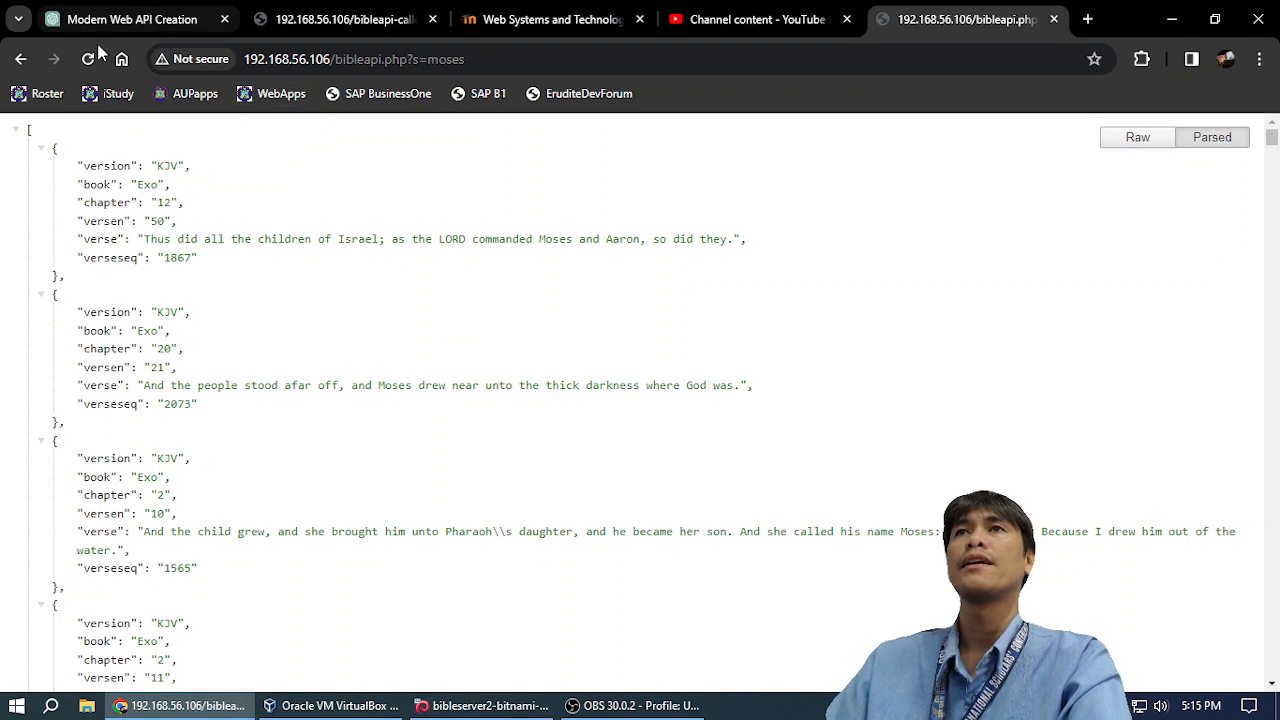
left_click(1137, 137)
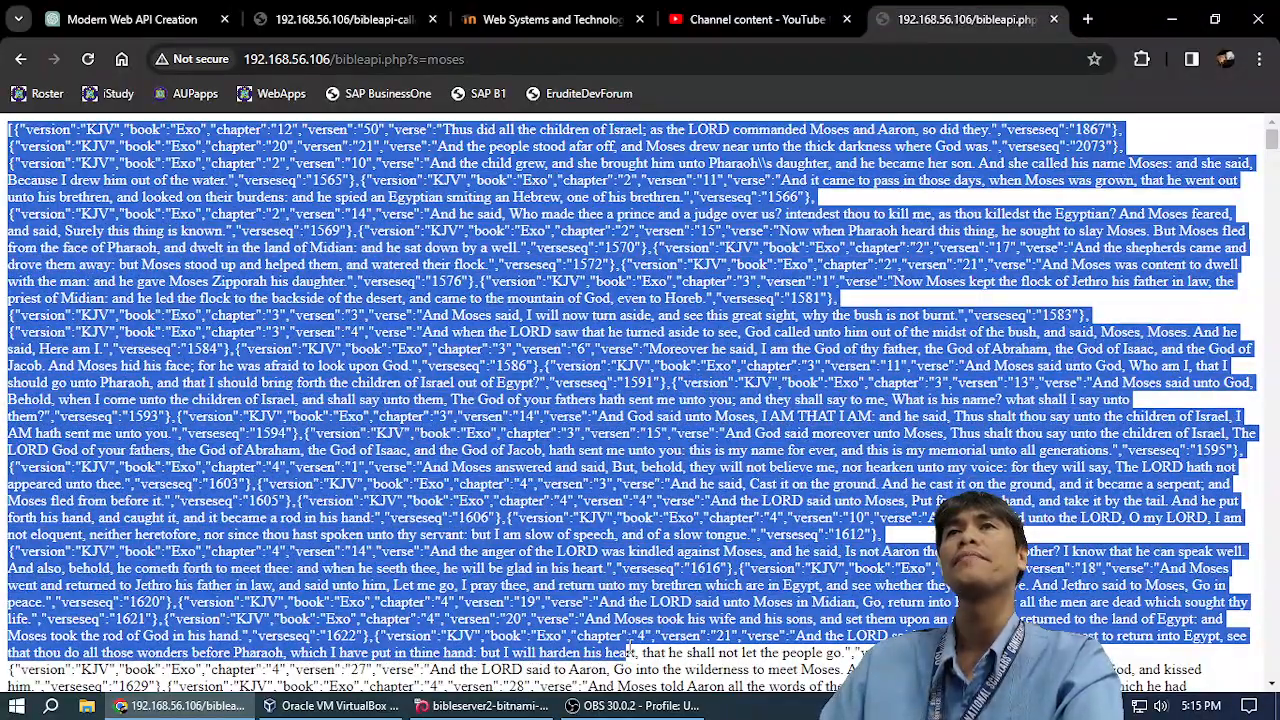
scroll("down", 3)
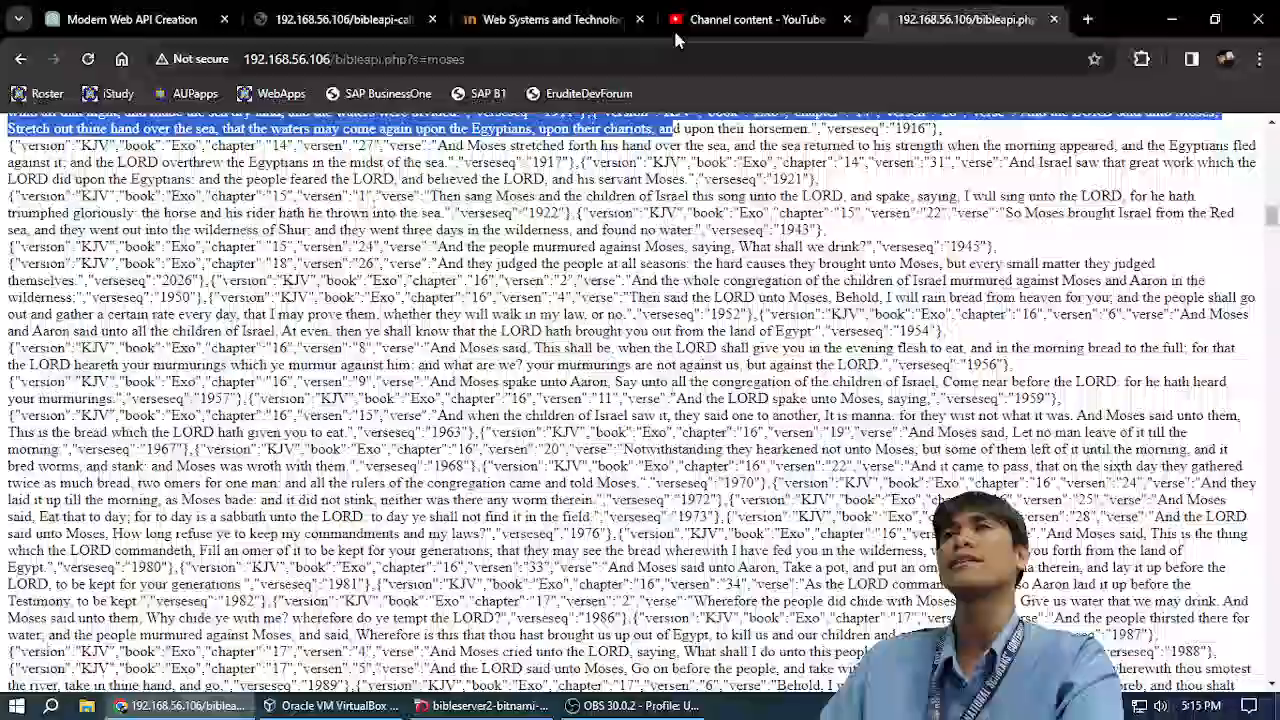
scroll("up", 3)
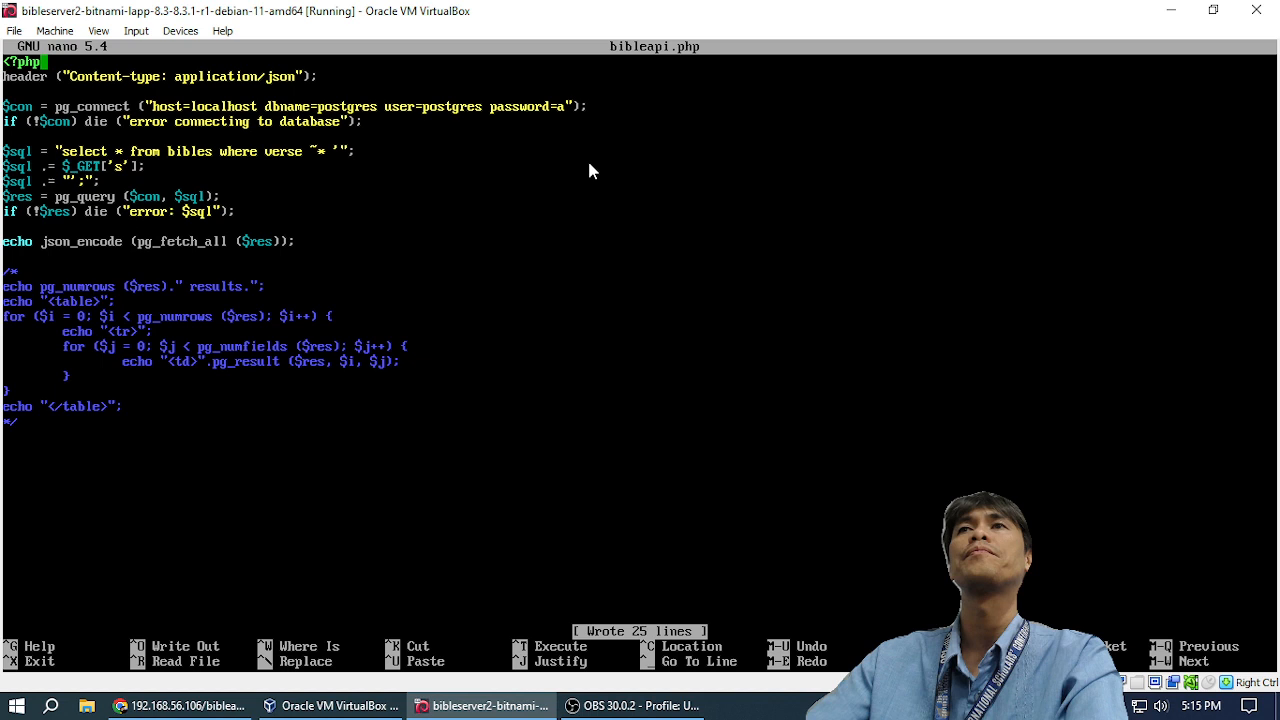
mouse_move(315, 85)
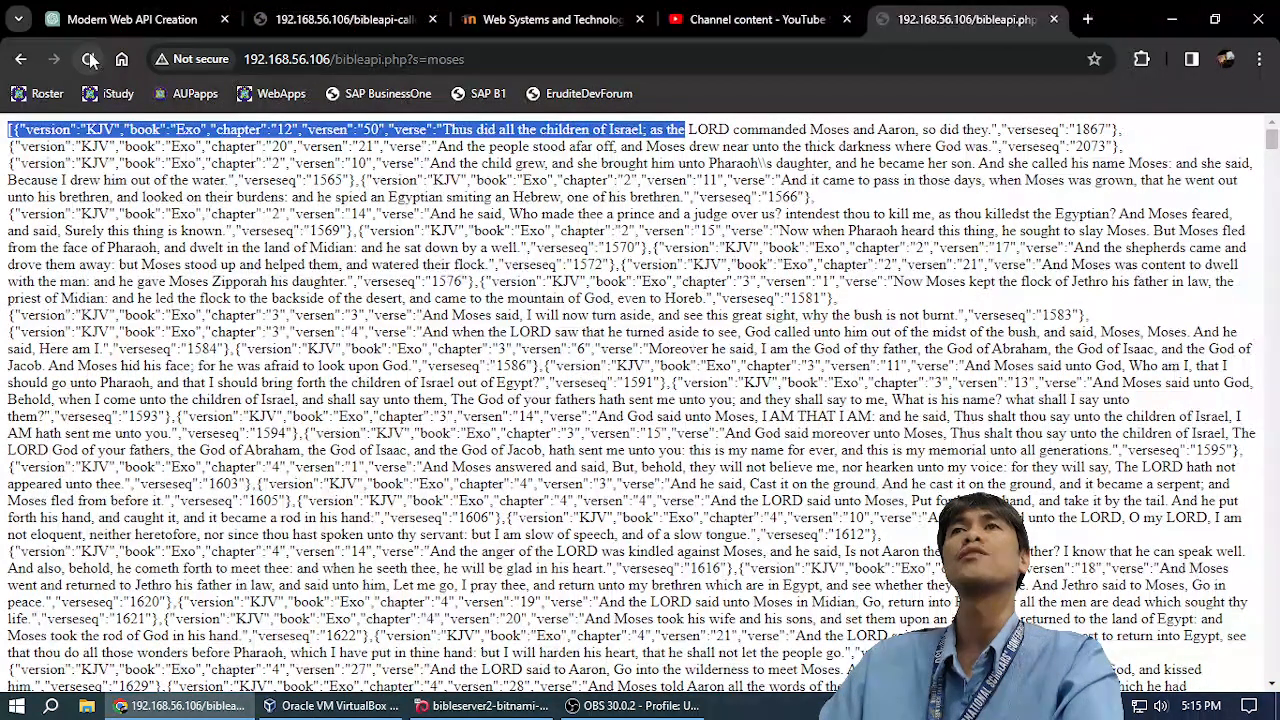
left_click(1212, 137)
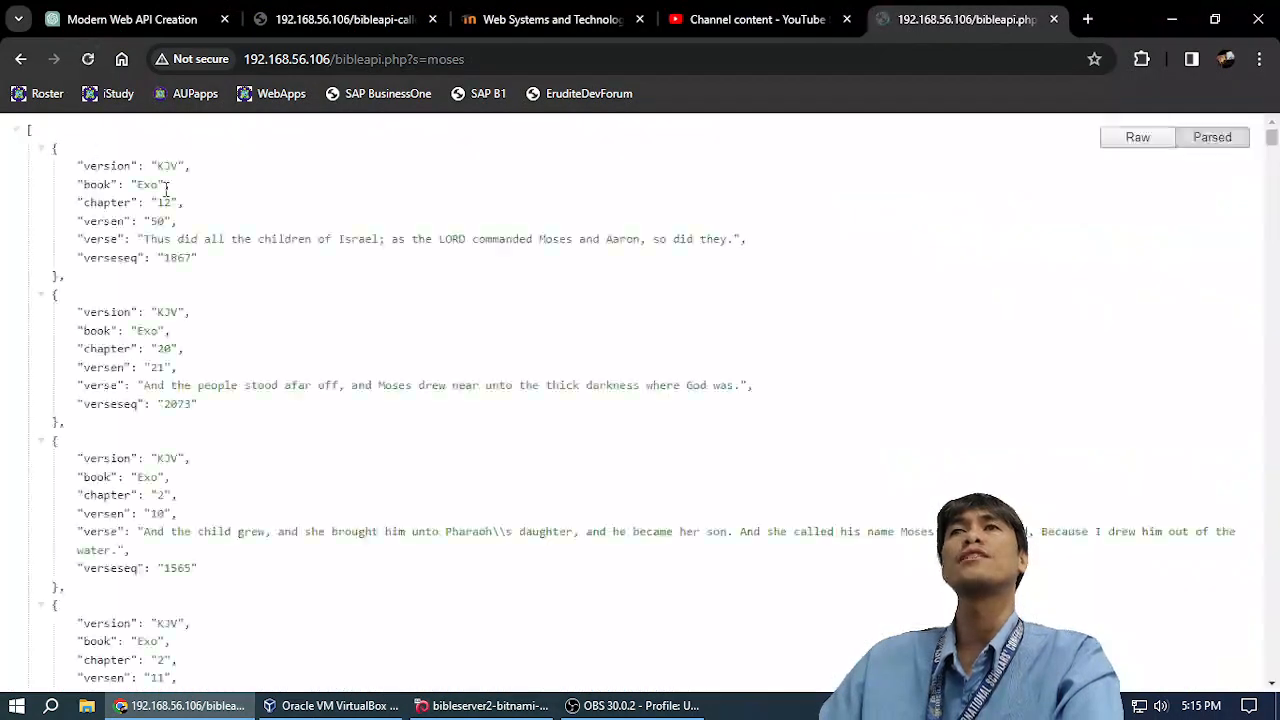
left_click(1137, 137)
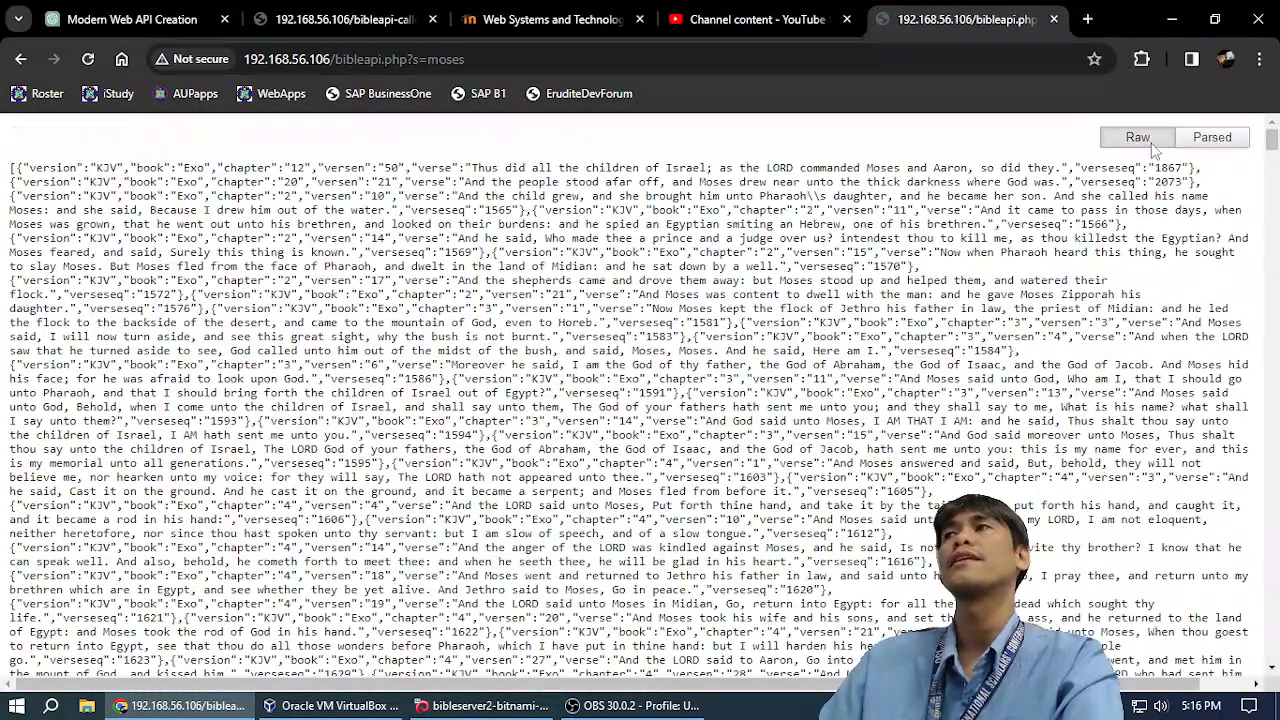
left_click(1211, 137)
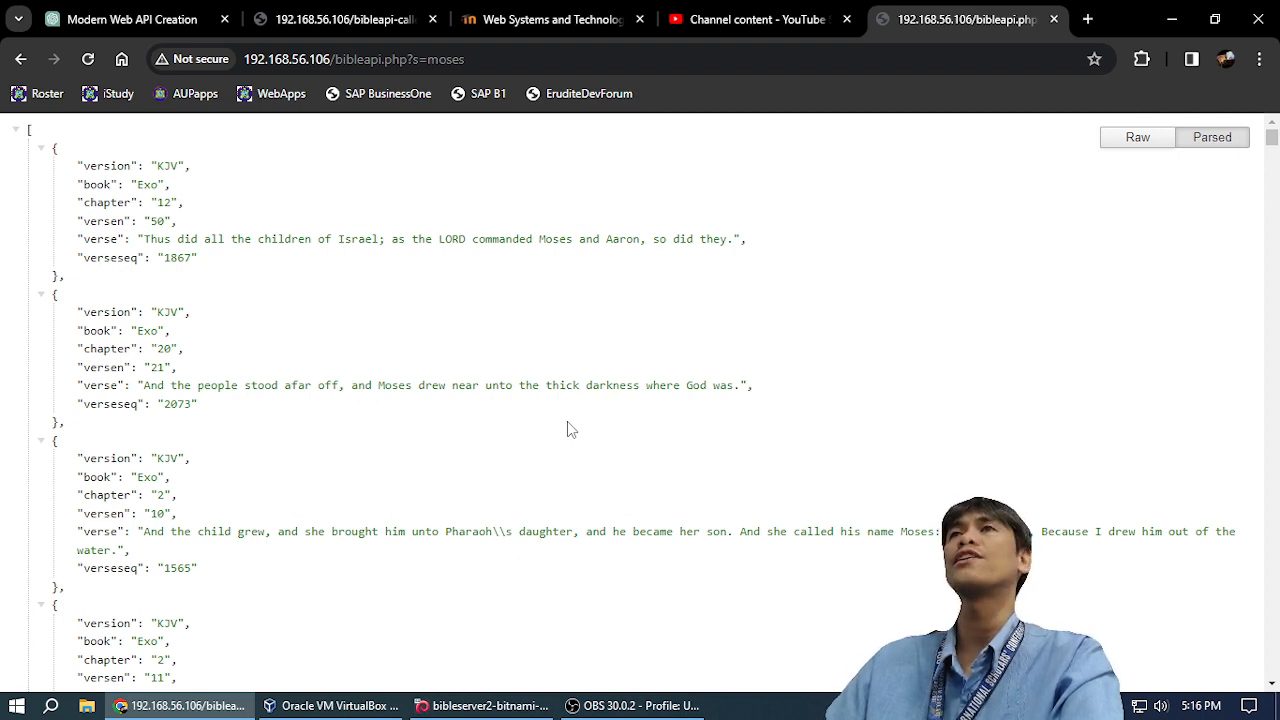
left_click(340, 19)
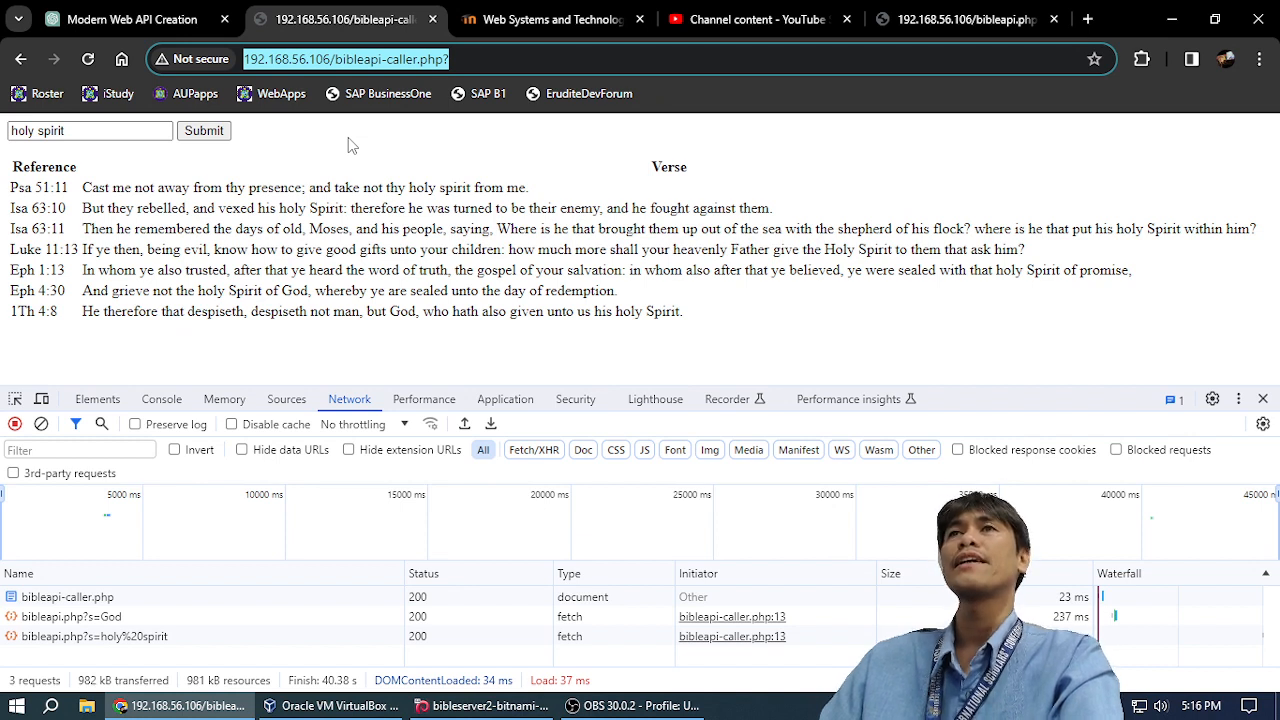
mouse_move(480, 80)
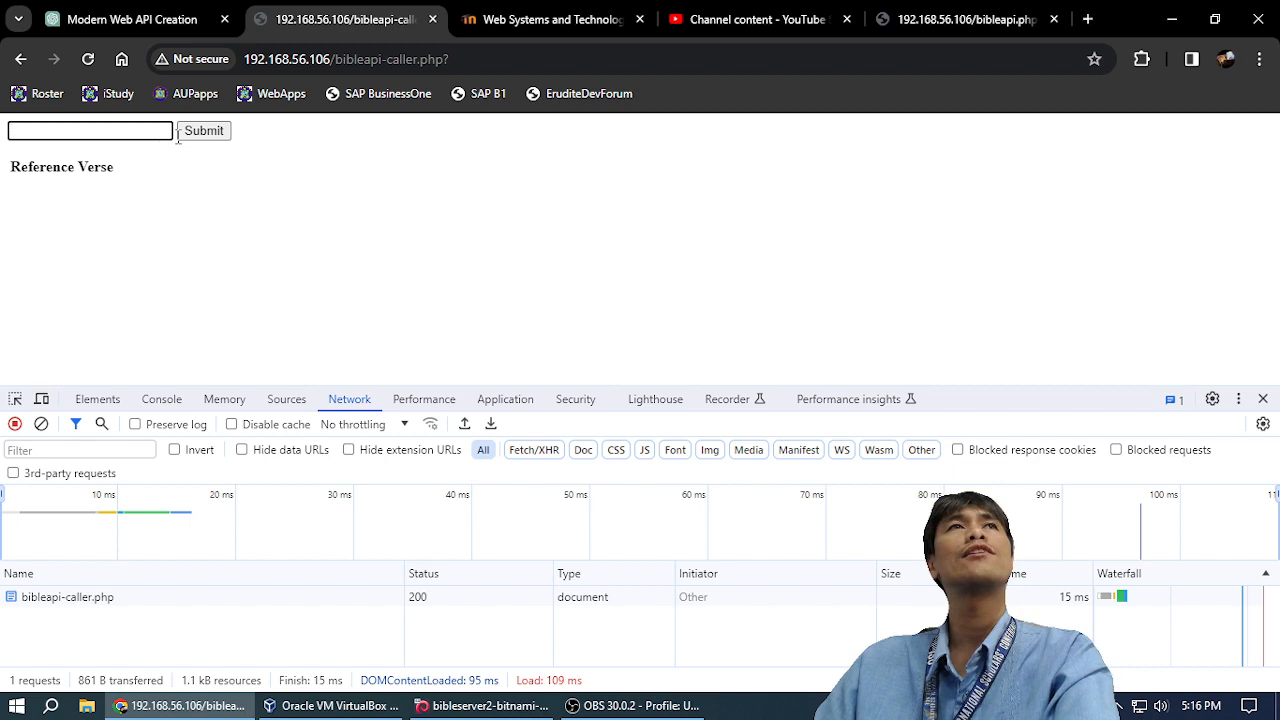
mouse_move(204, 131)
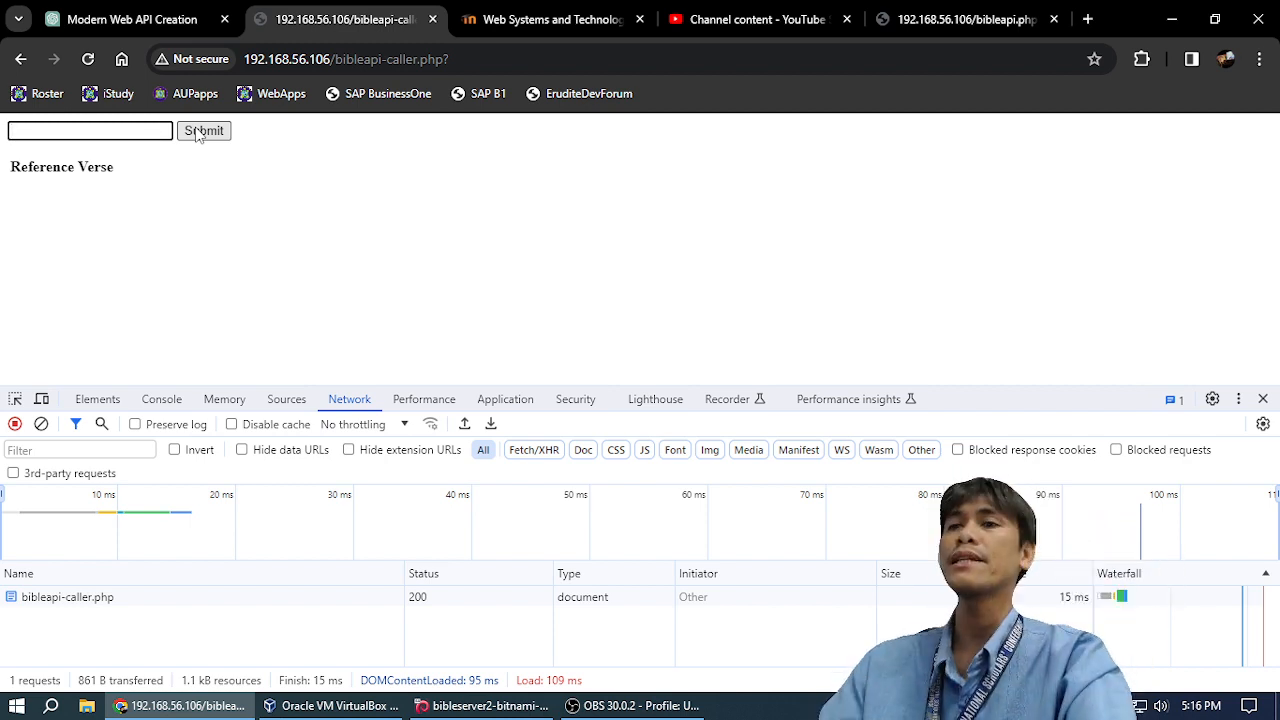
Search the caller page for 'moses', then view its page source.
left_click(203, 130)
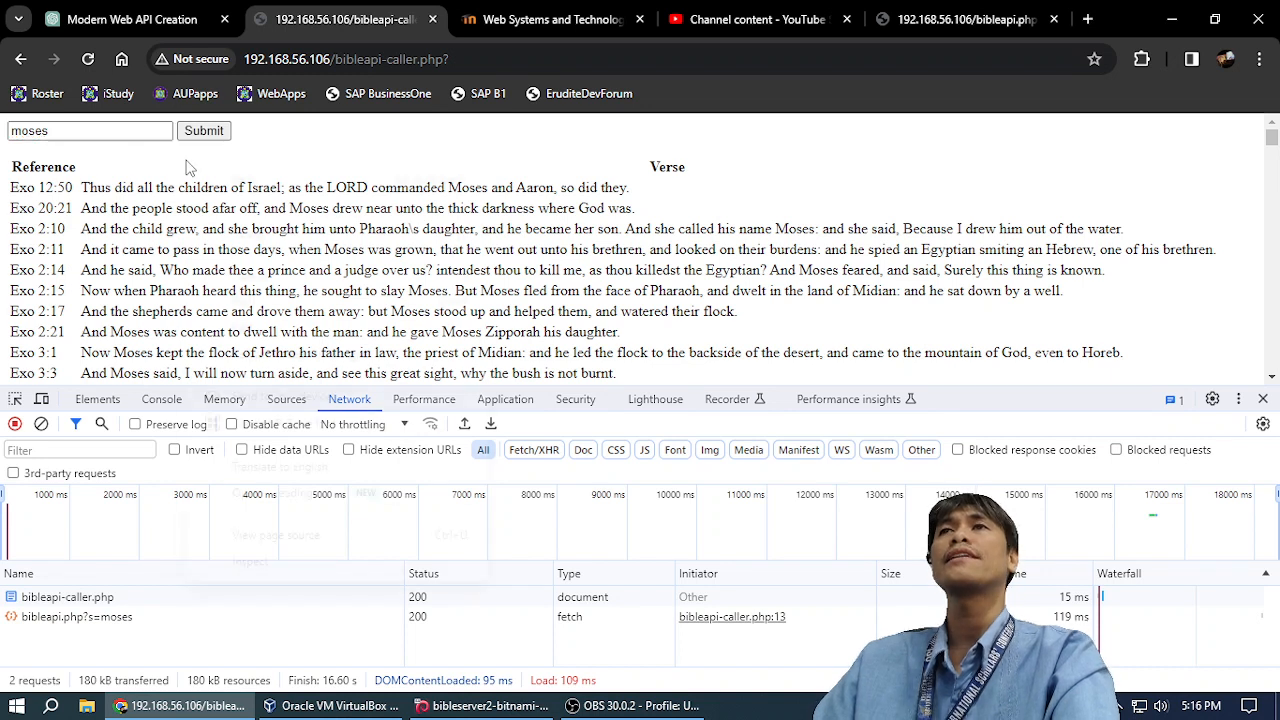
right_click(185, 167)
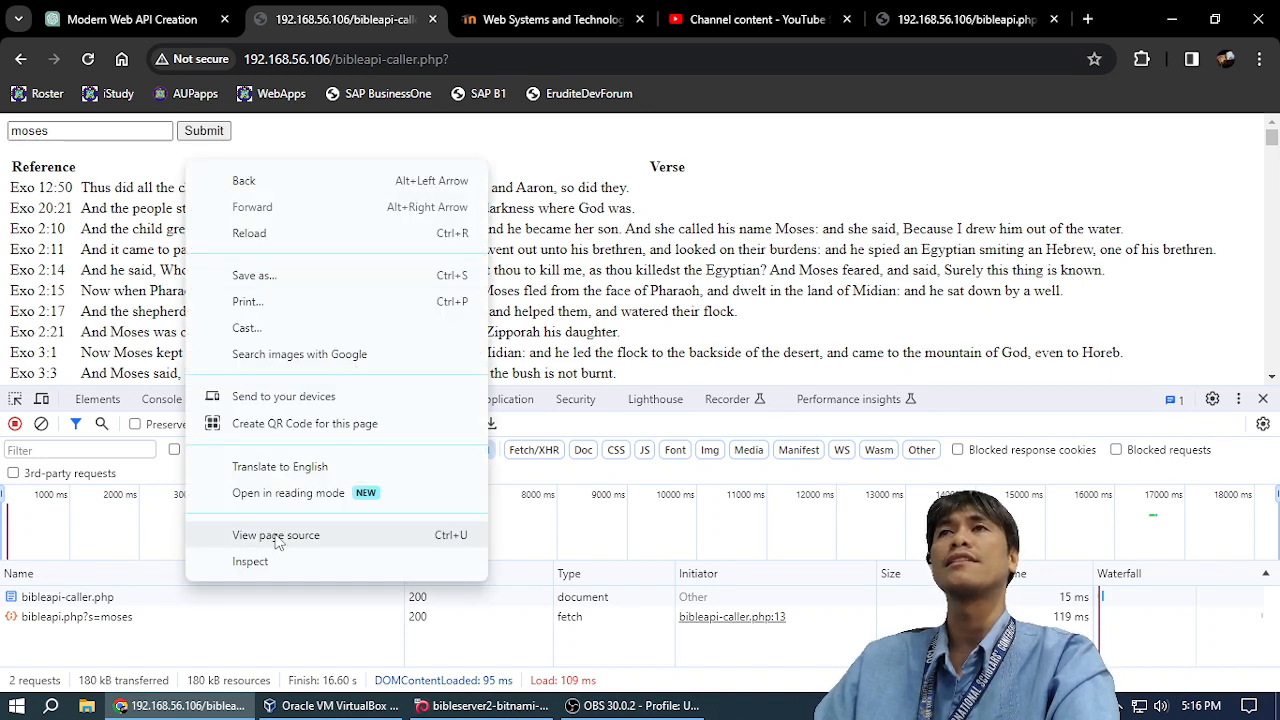
left_click(276, 535)
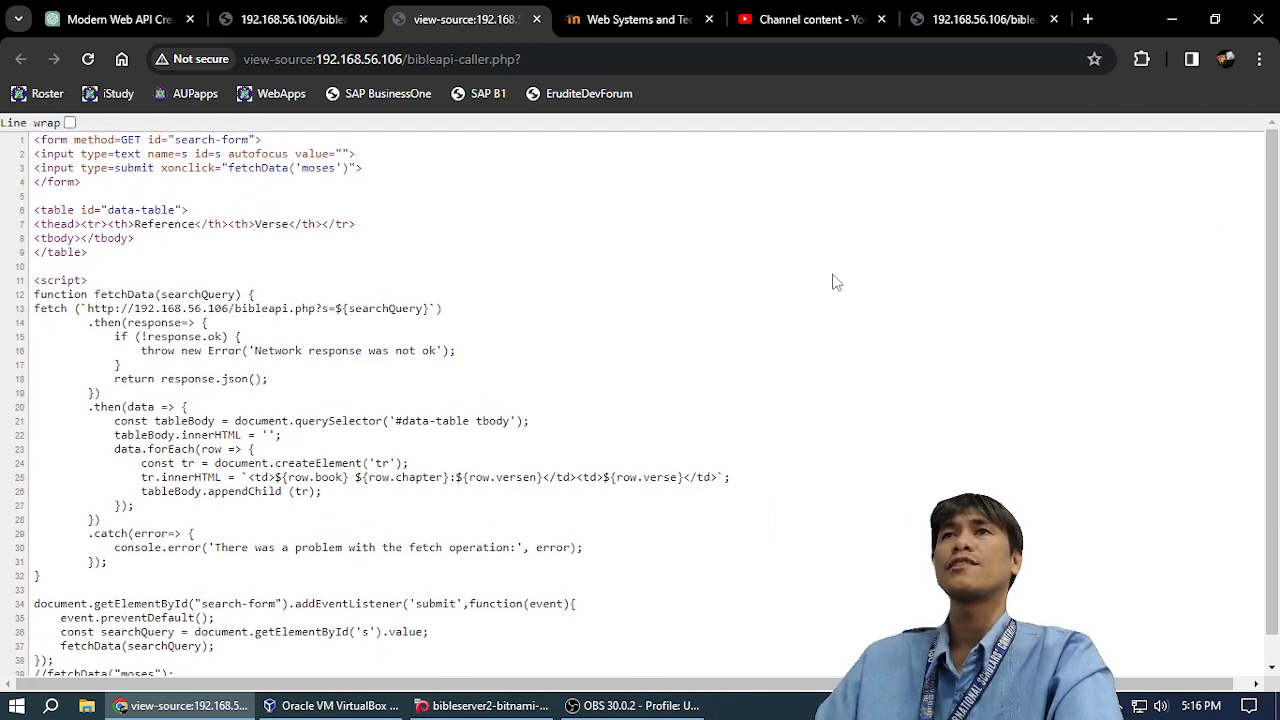
Zoom the source and highlight the search-form submit listener and search-value lookup.
key("ctrl+plus")
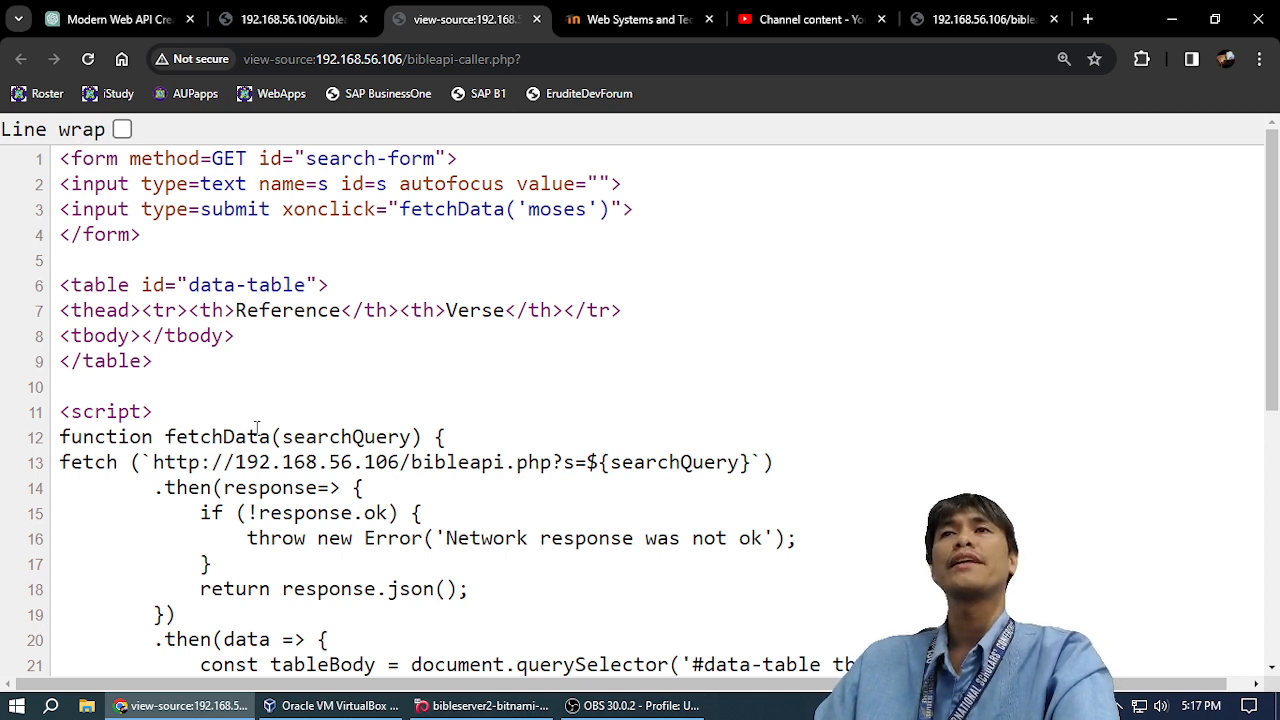
scroll("down", 3)
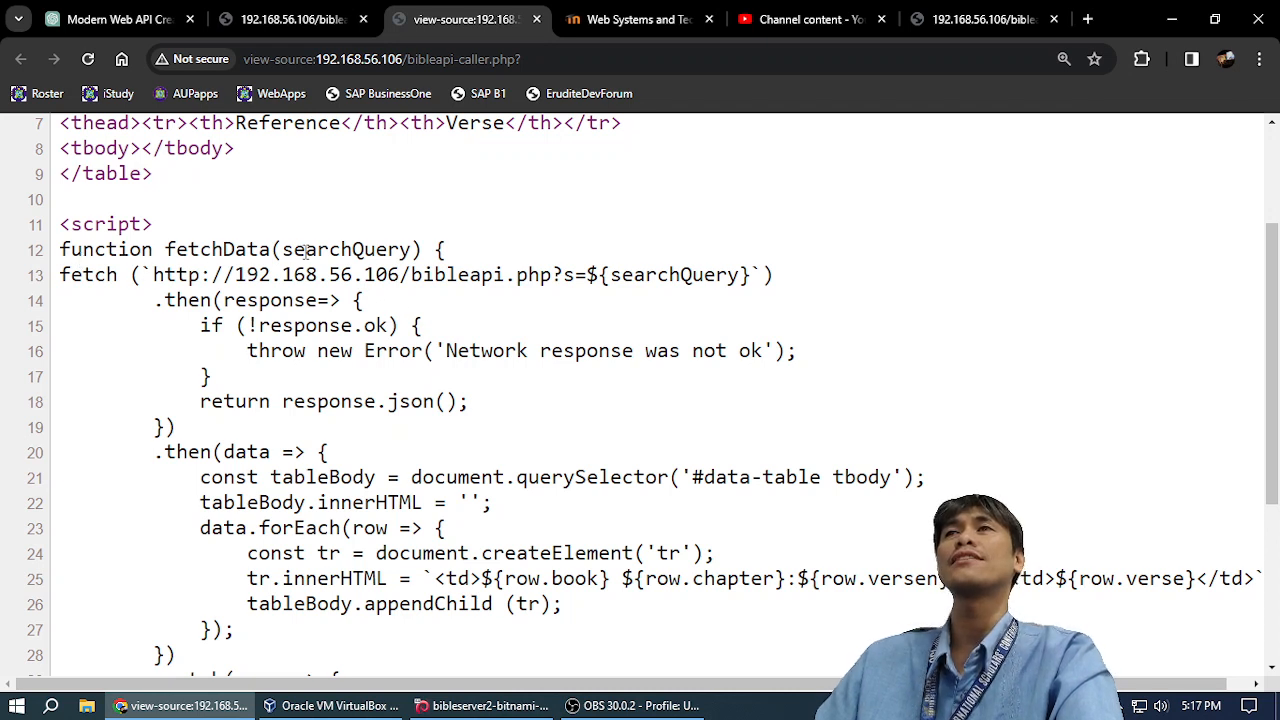
scroll("down", 3)
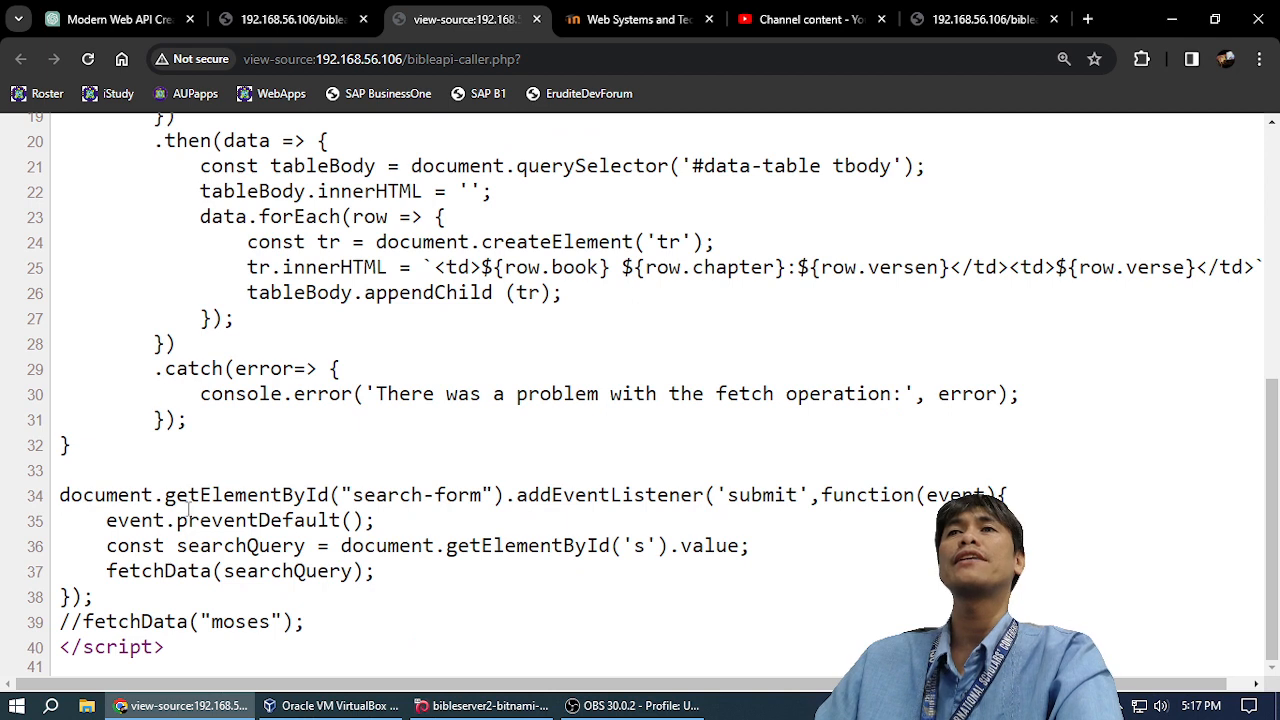
double_click(556, 495)
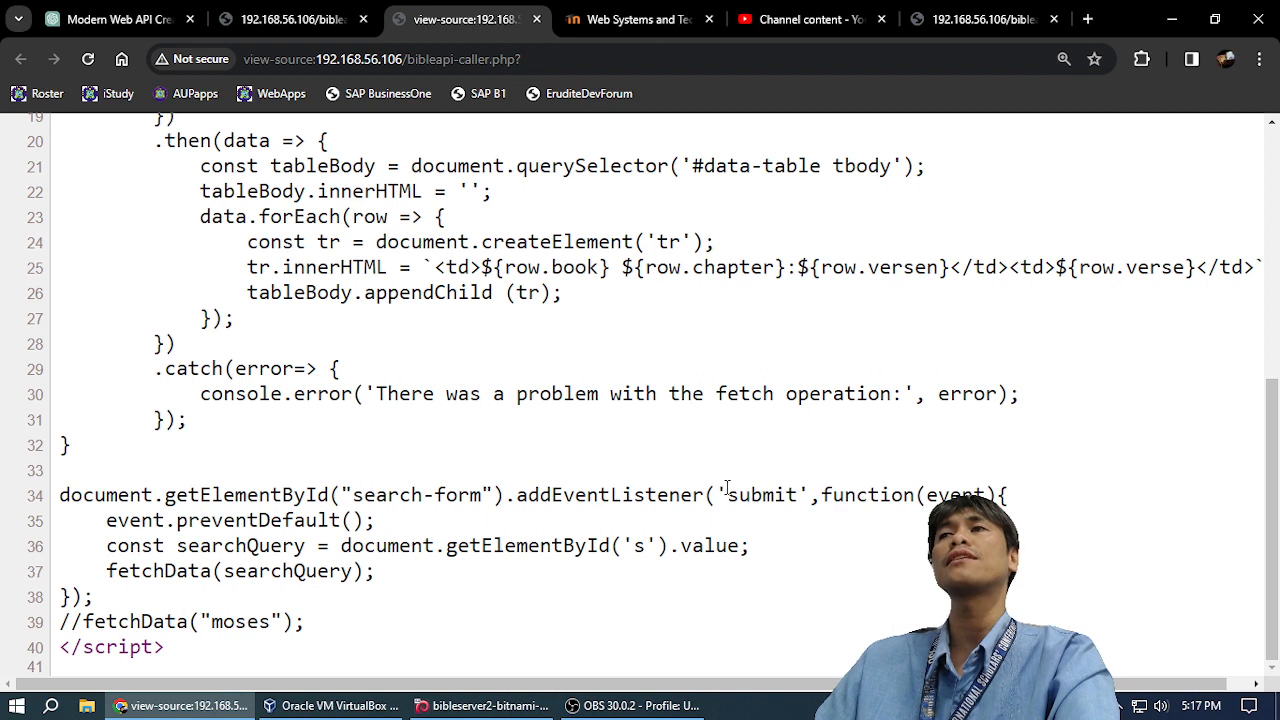
double_click(762, 495)
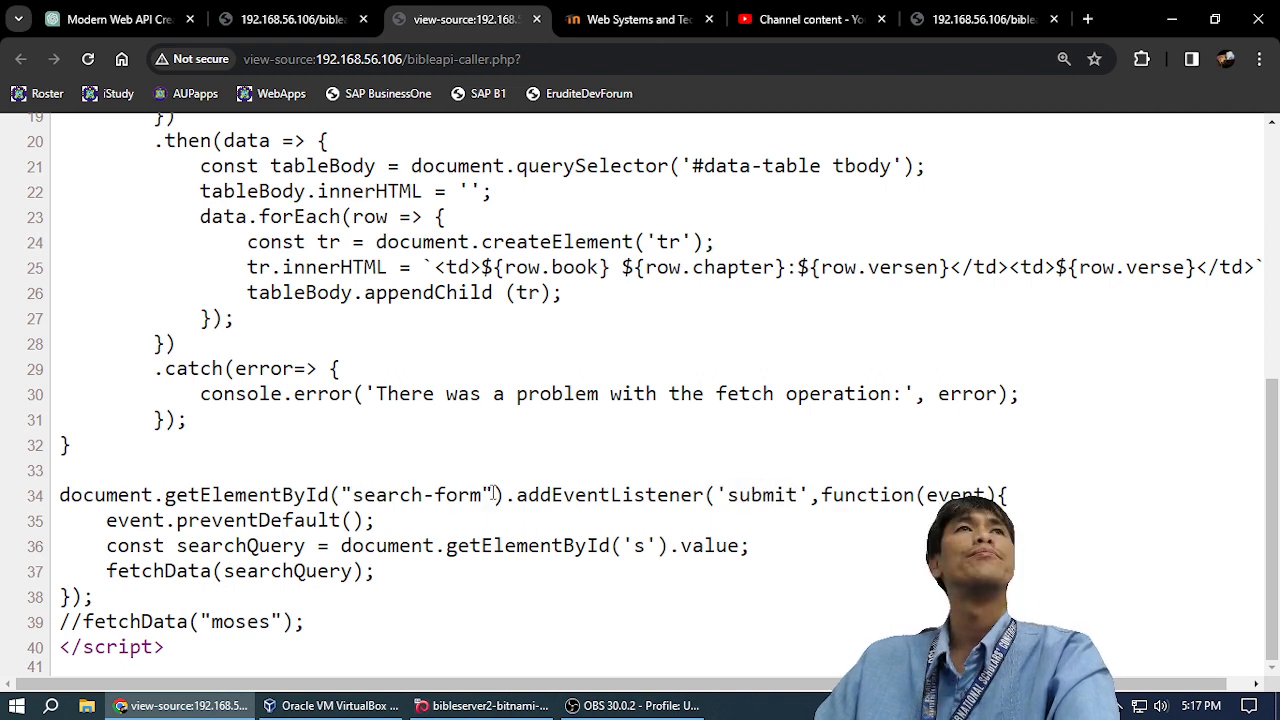
left_click_drag(305, 494, 493, 494)
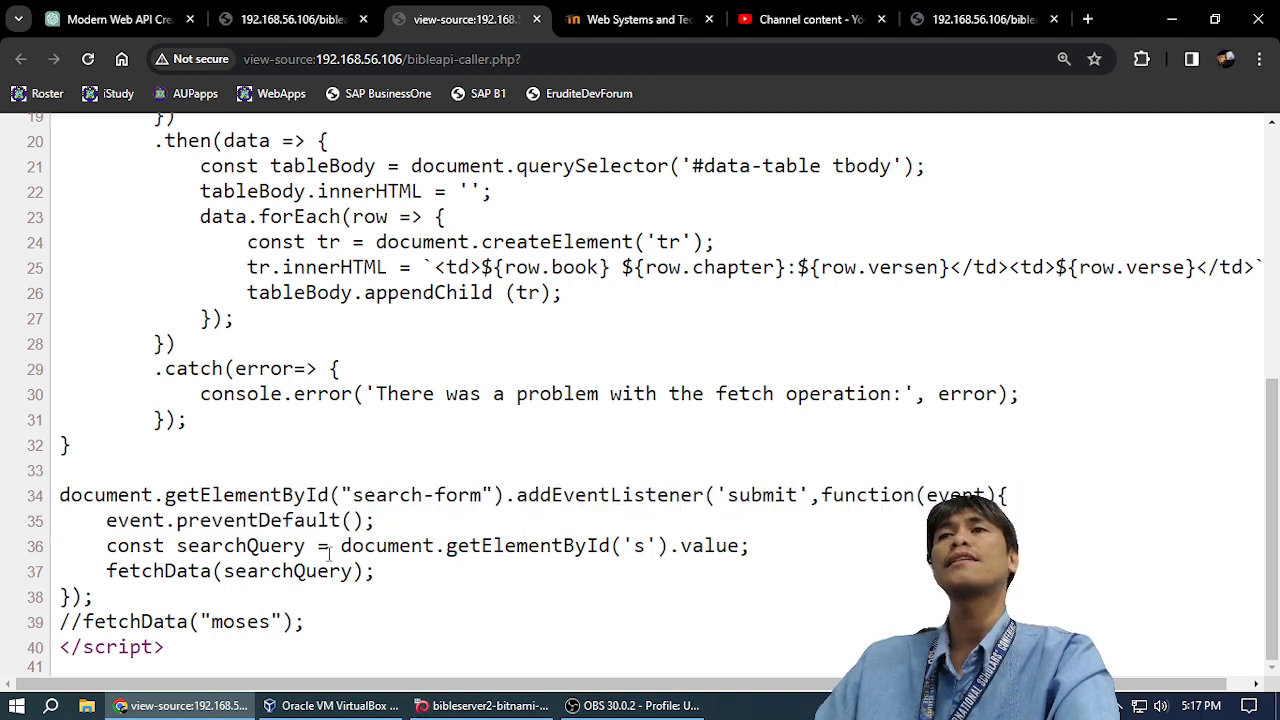
left_click_drag(340, 545, 745, 545)
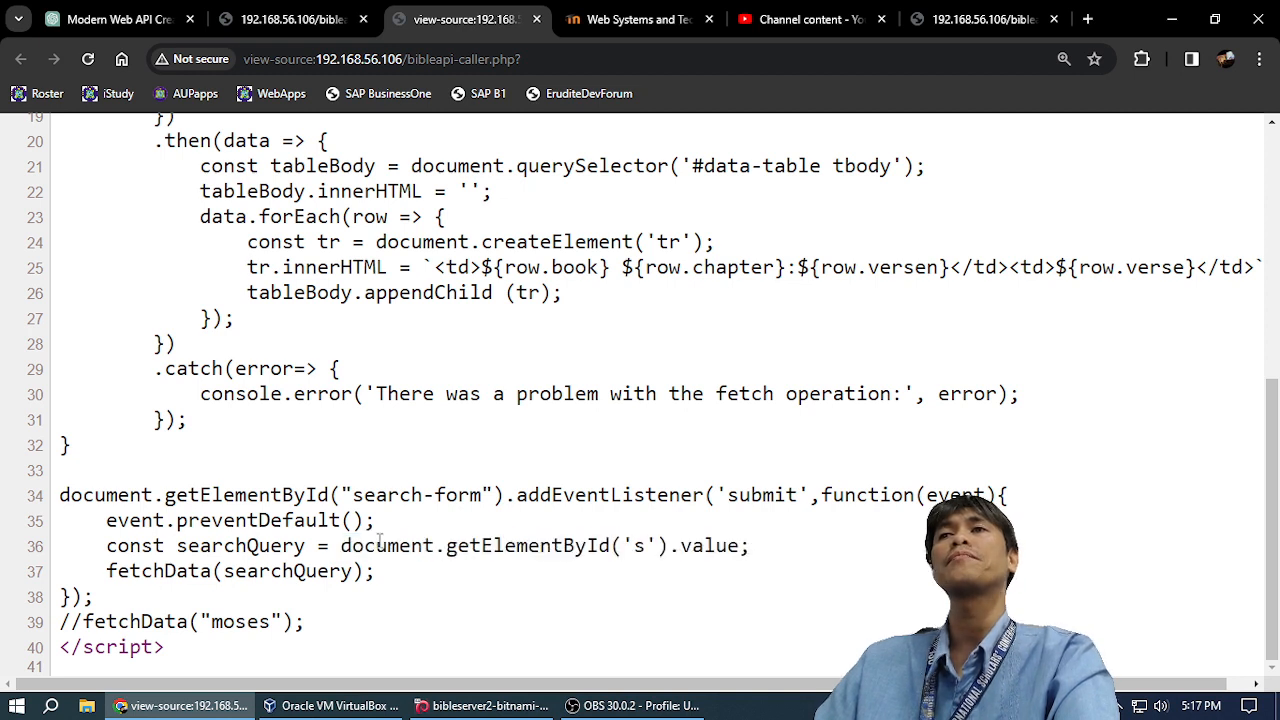
left_click_drag(355, 545, 630, 545)
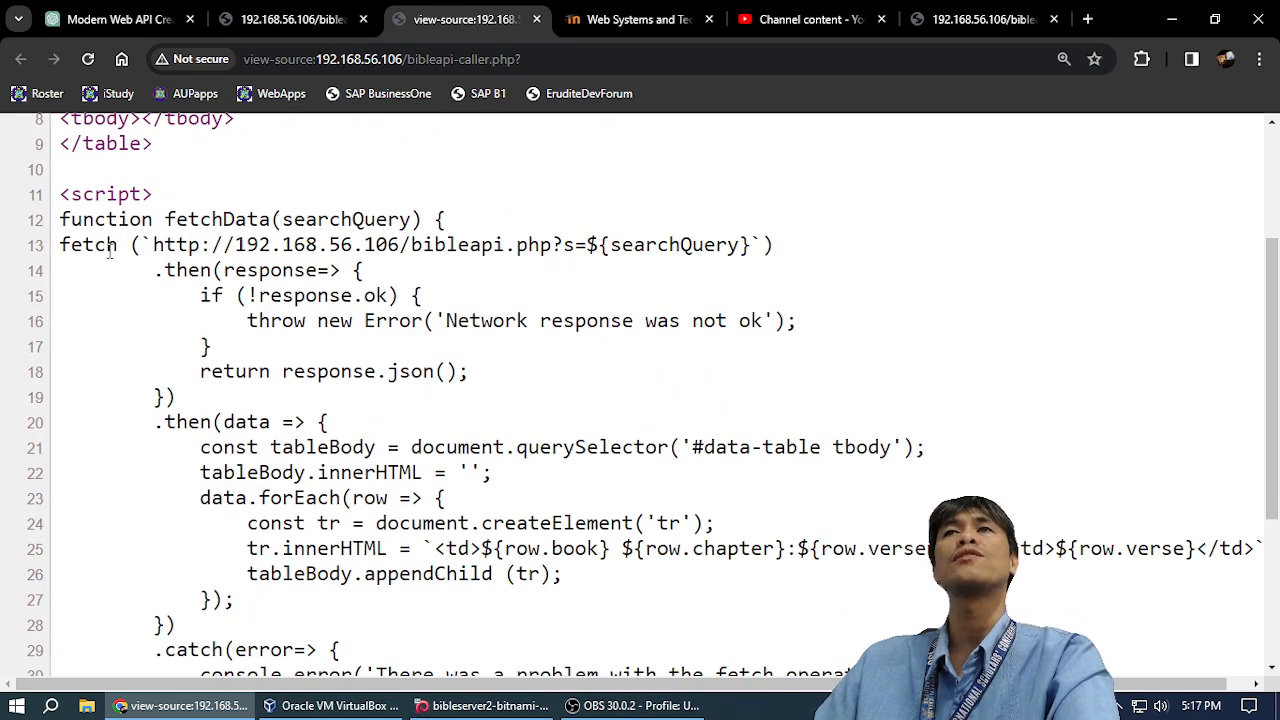
Highlight the API address passed to fetch, scroll the script, and return to the caller page.
left_click_drag(150, 244, 360, 270)
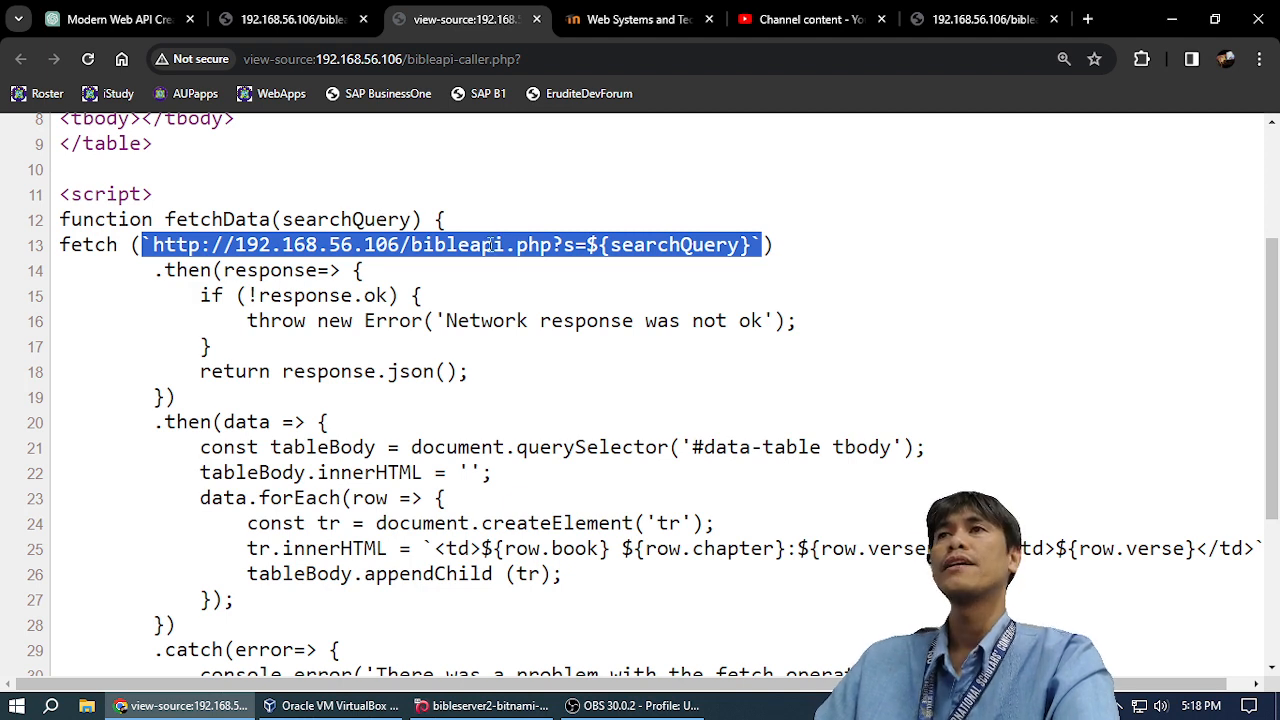
left_click(400, 244)
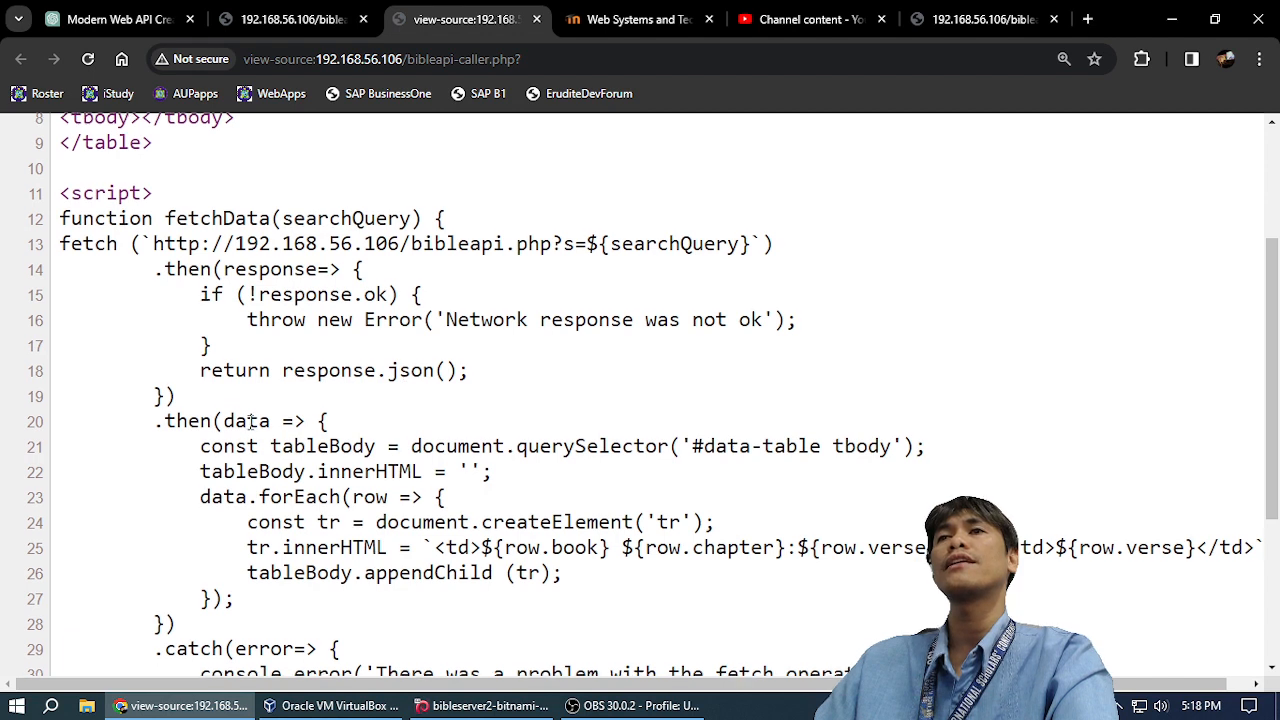
scroll("down", 3)
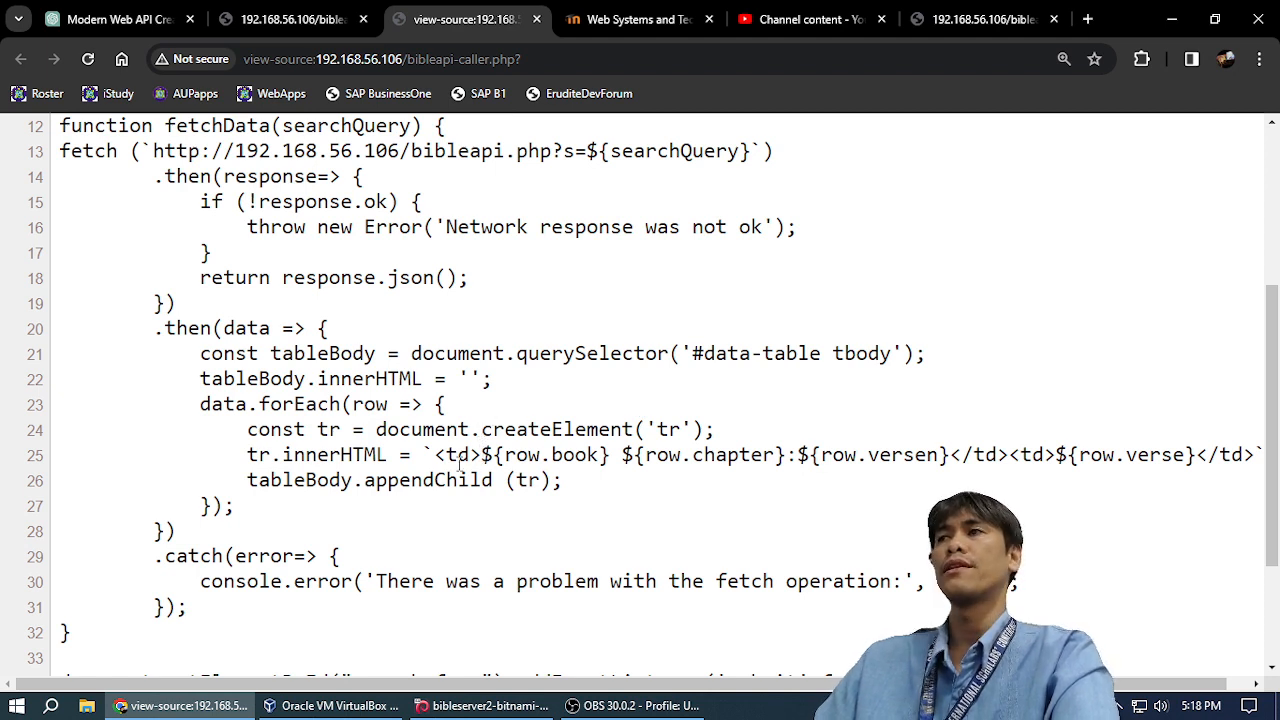
mouse_move(855, 460)
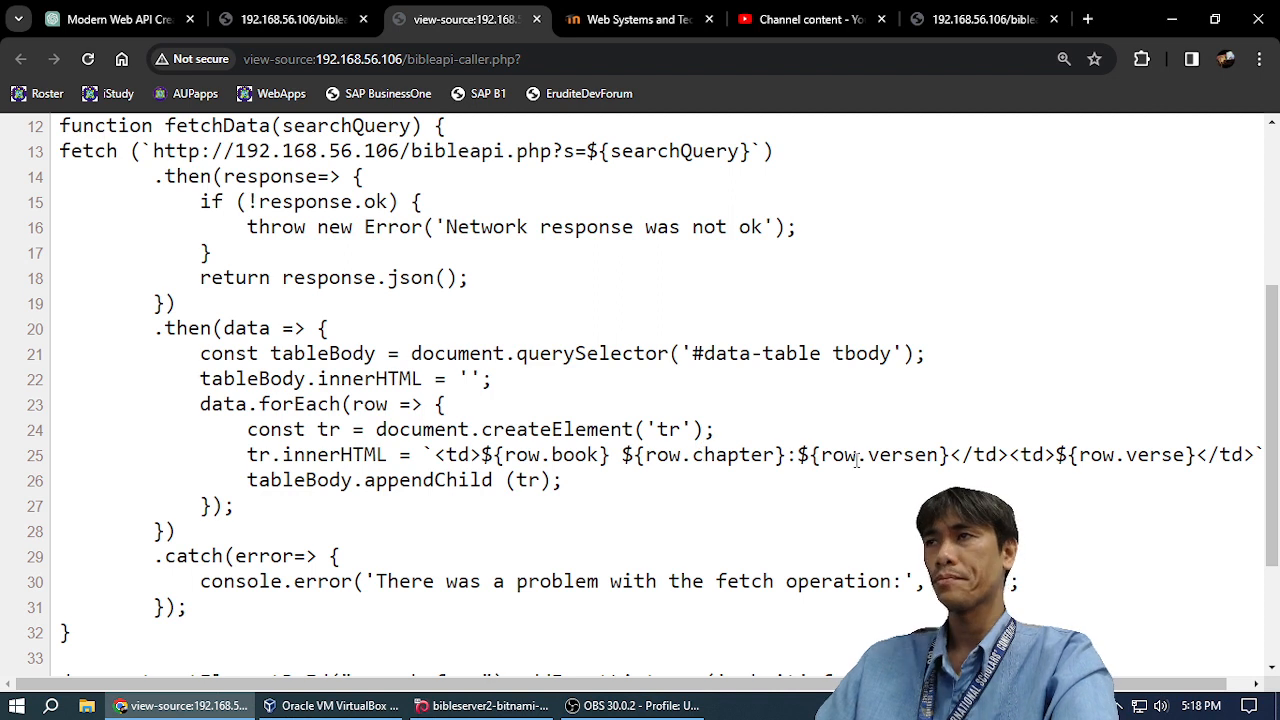
scroll("down", 3)
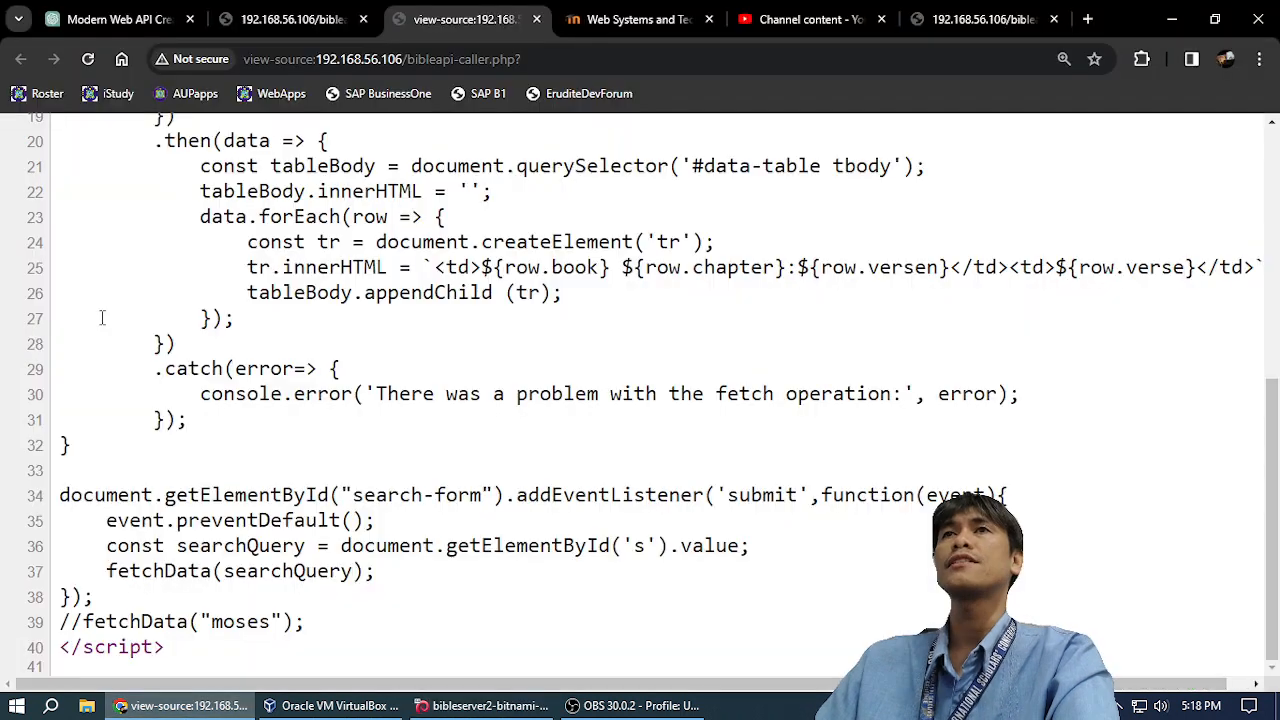
left_click(290, 18)
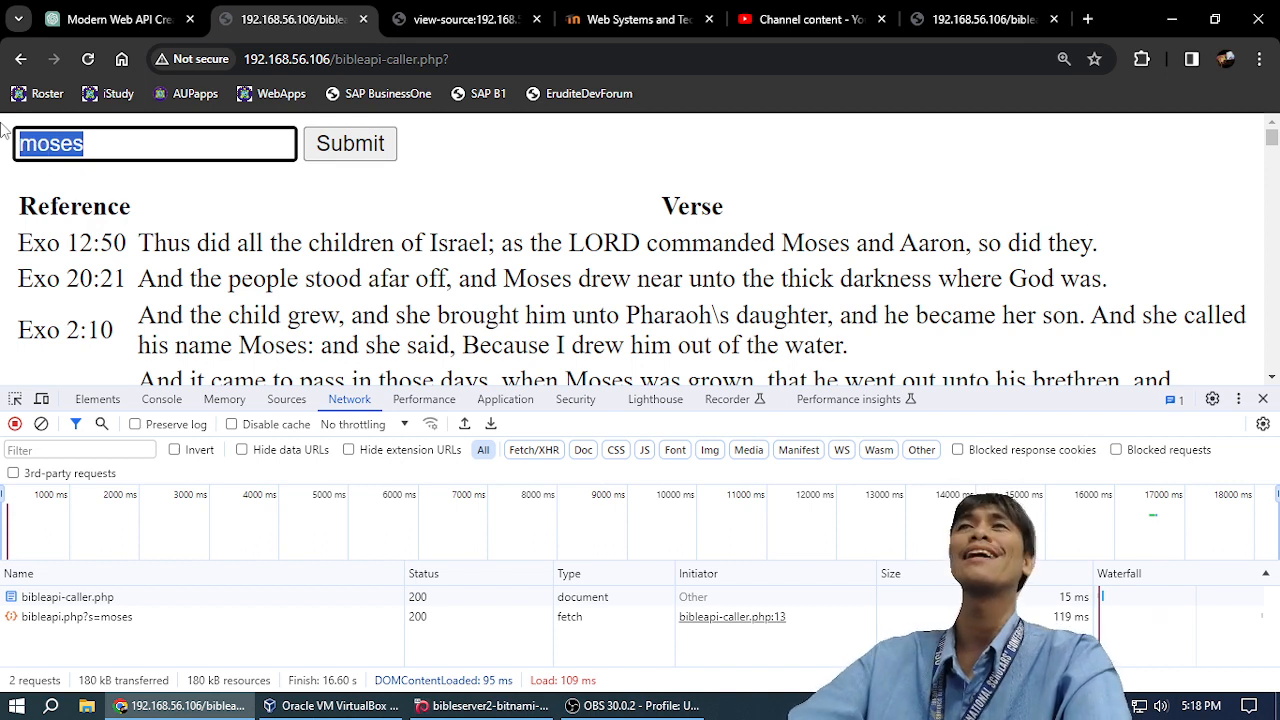
Search the verse table for 'abraham' and then 'sarai'.
type("abraham")
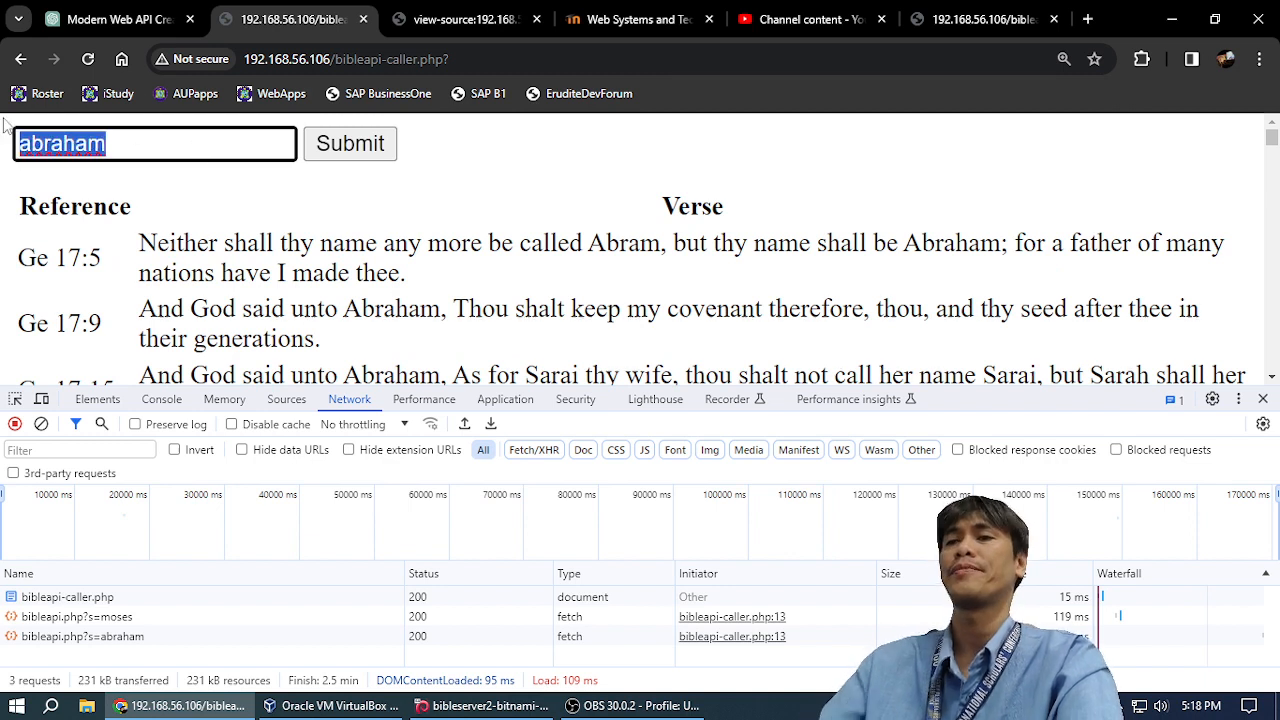
type("s")
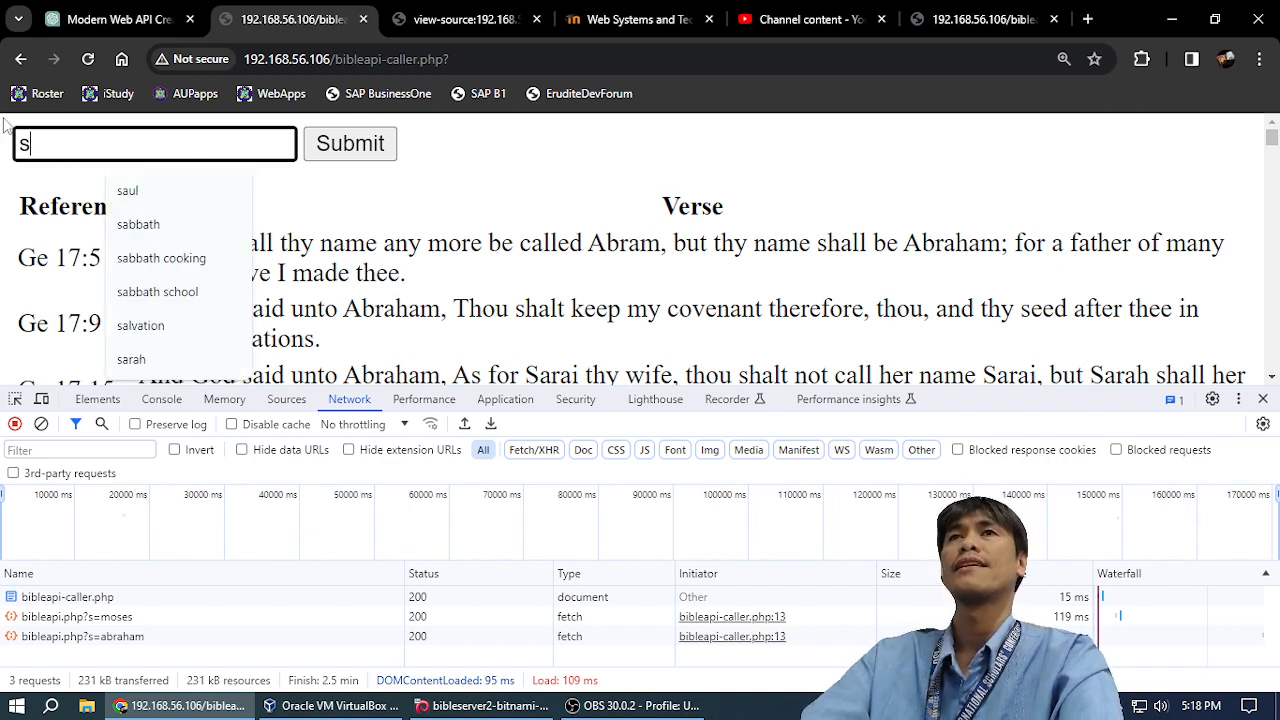
type("arai")
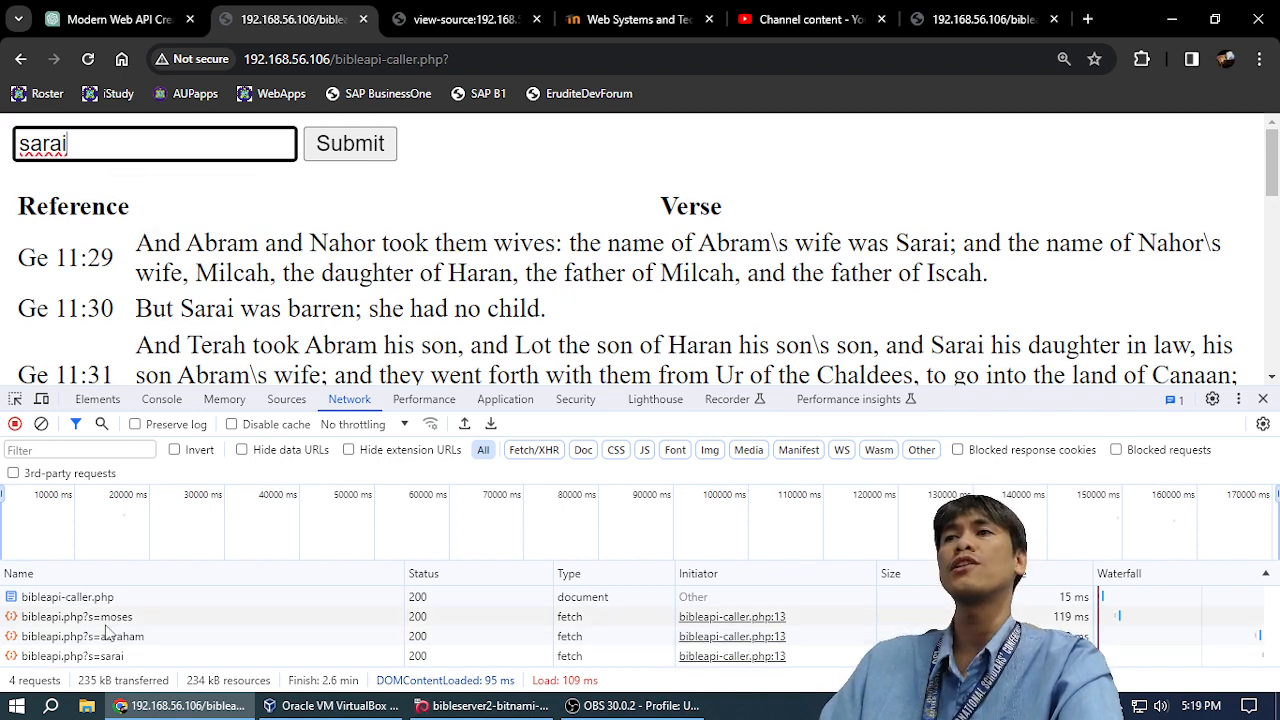
Inspect the s=moses request's JSON preview in the DevTools Network panel.
left_click(77, 616)
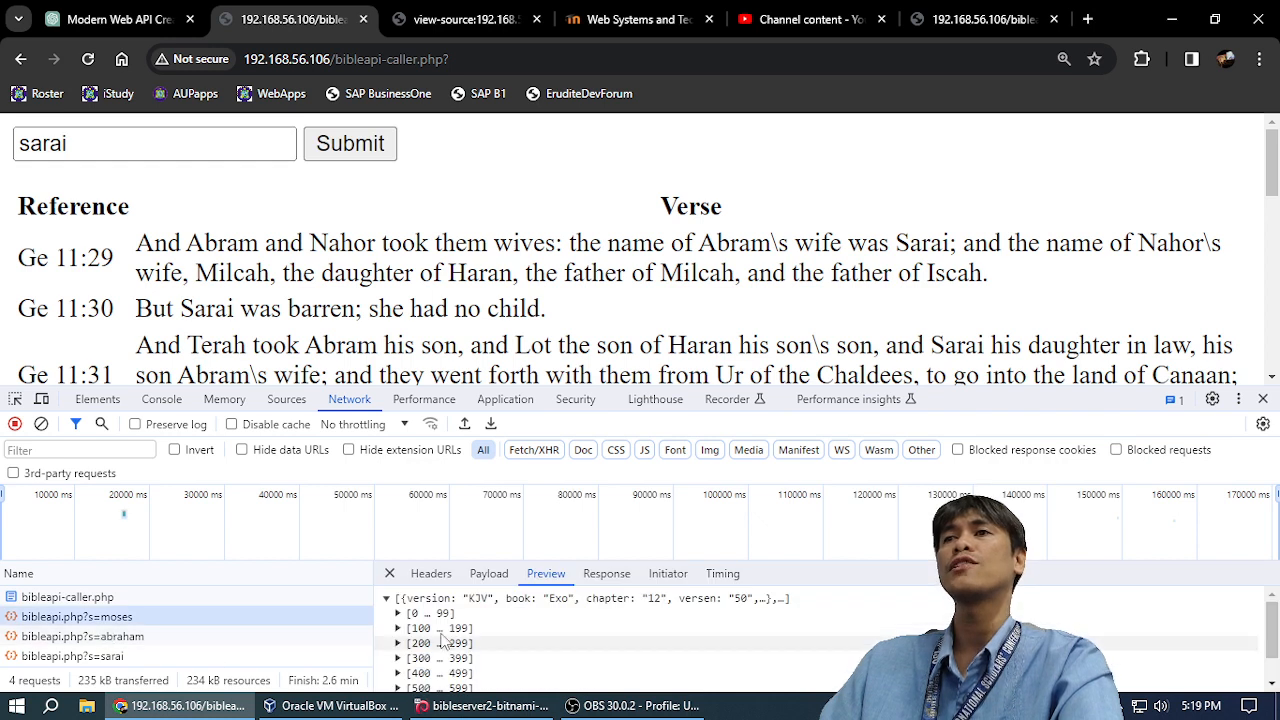
left_click(399, 613)
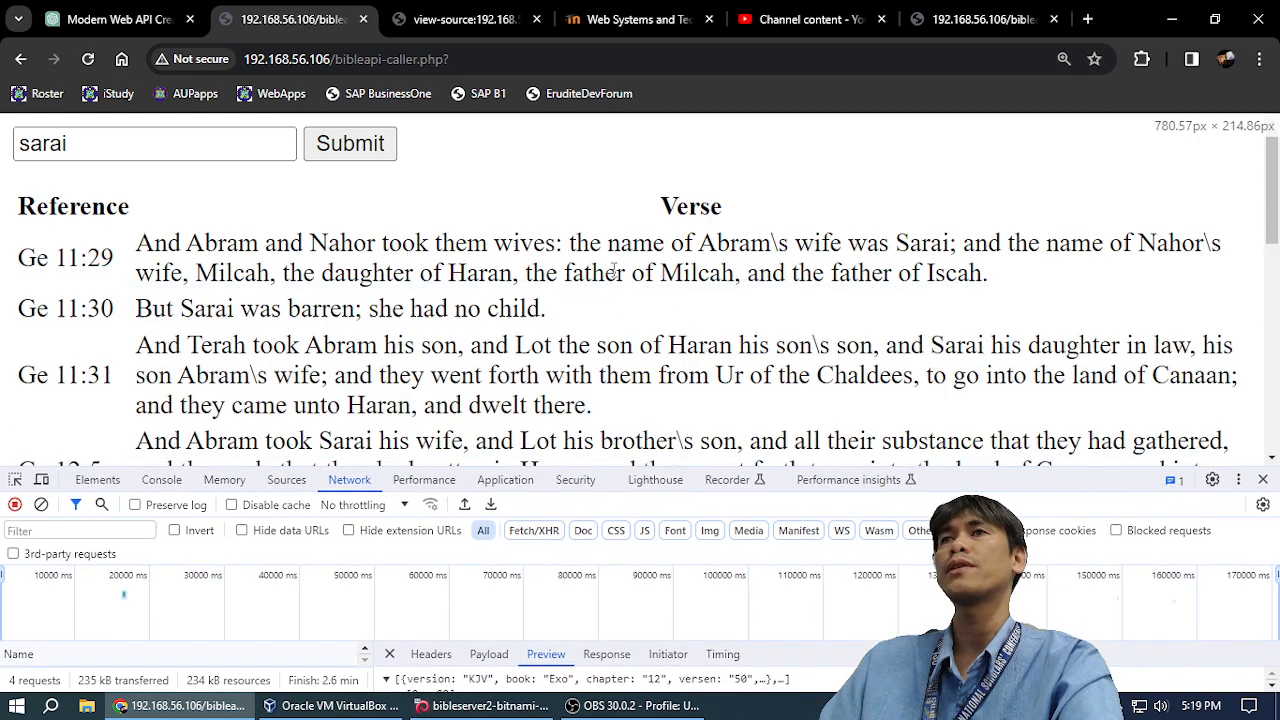
scroll("down", 3)
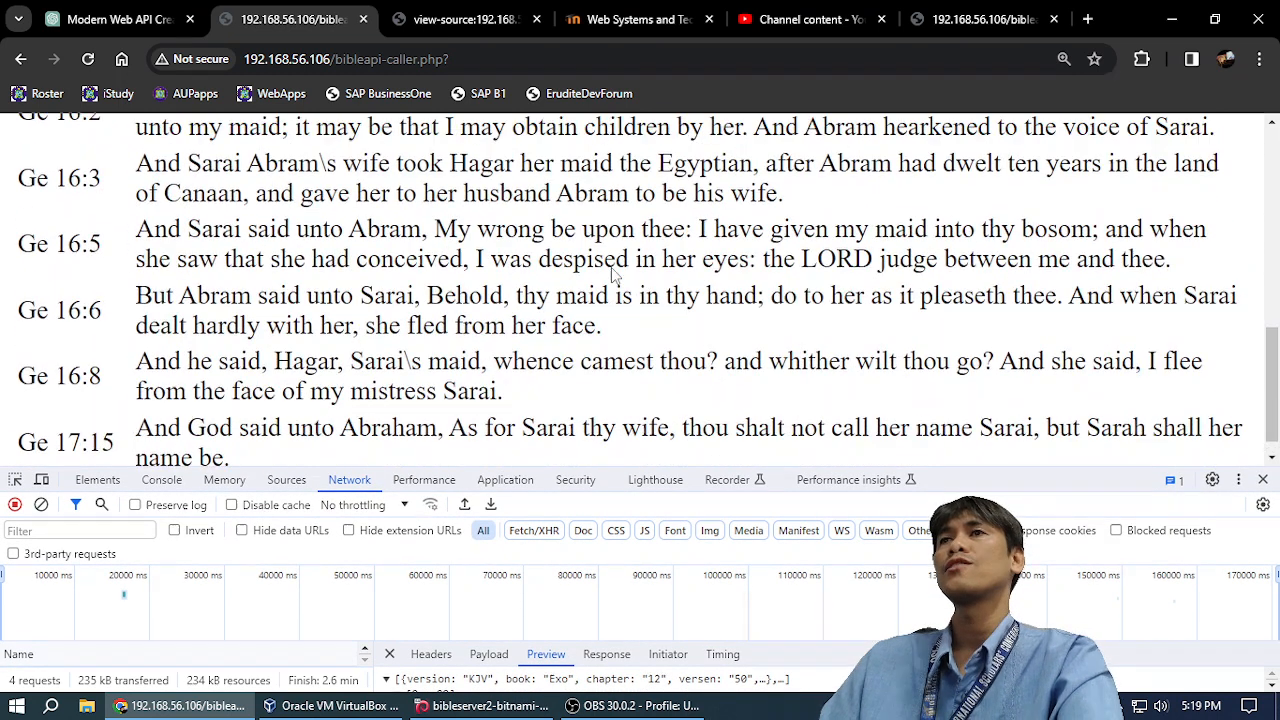